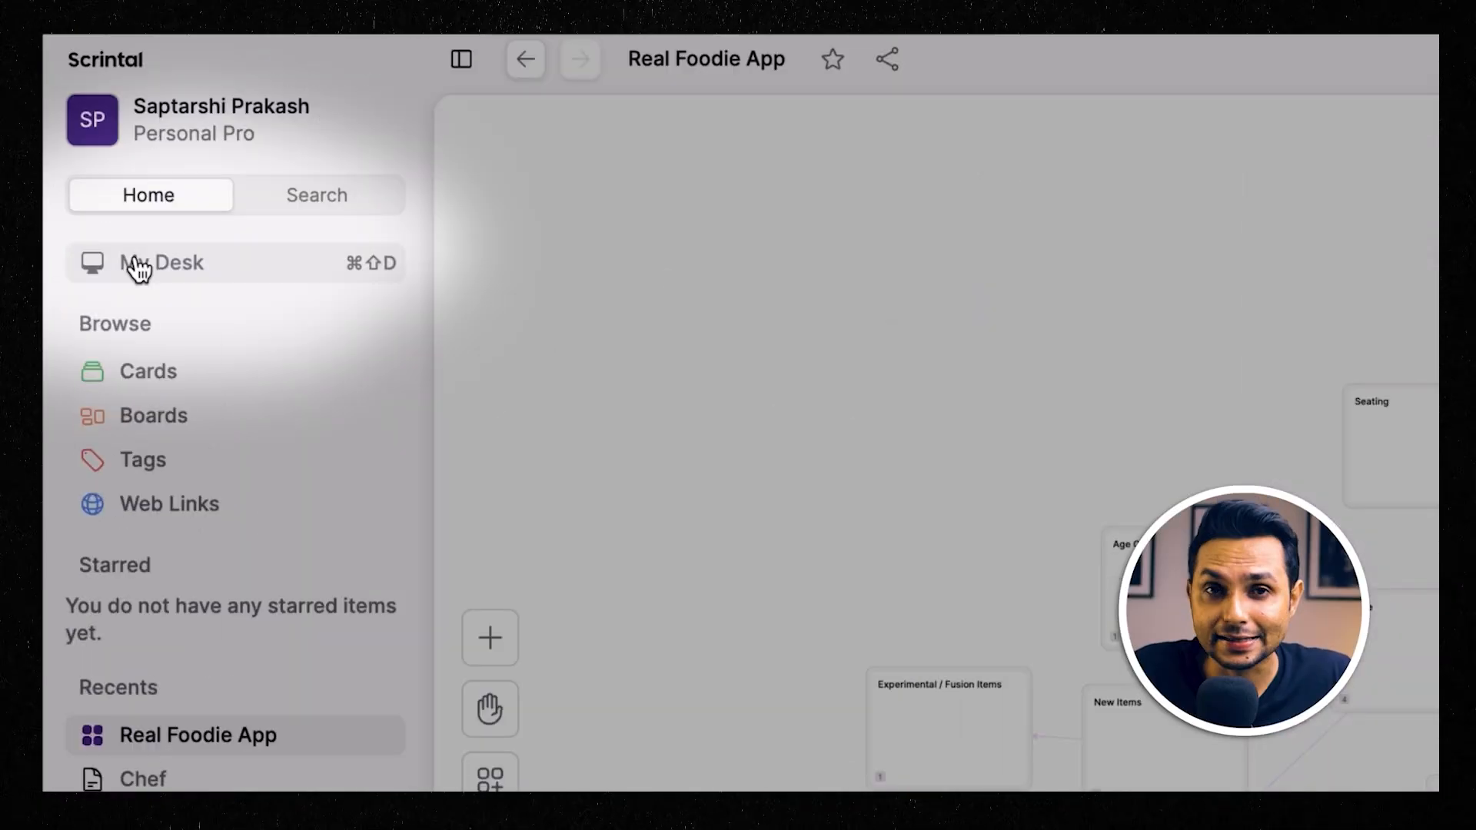
Place a new Untitled card on the Real Foodie App board using the + tool.
click(163, 263)
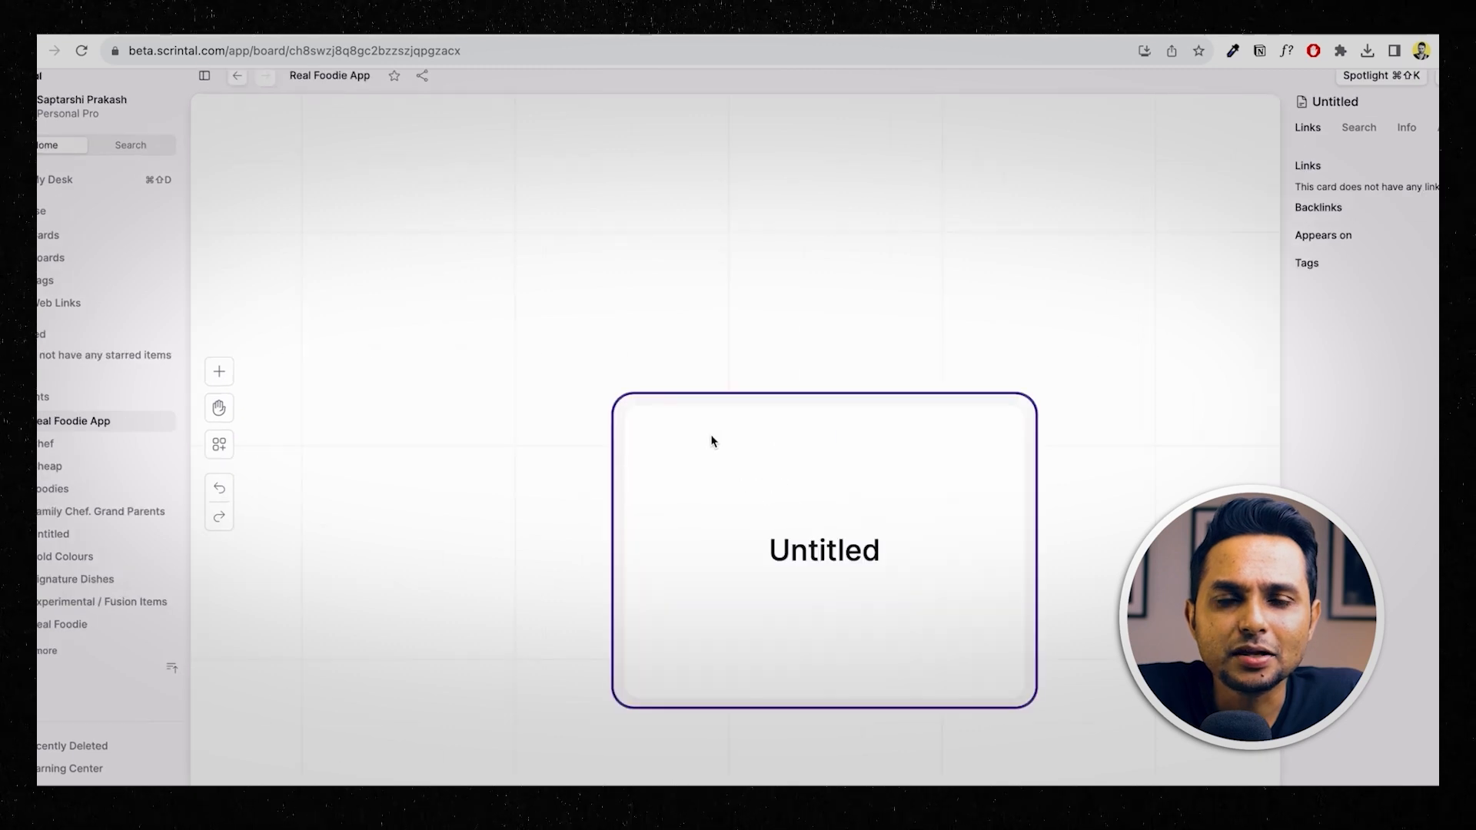
Title the card 'Real Foodie' and open My Desk.
text(Real Foodie)
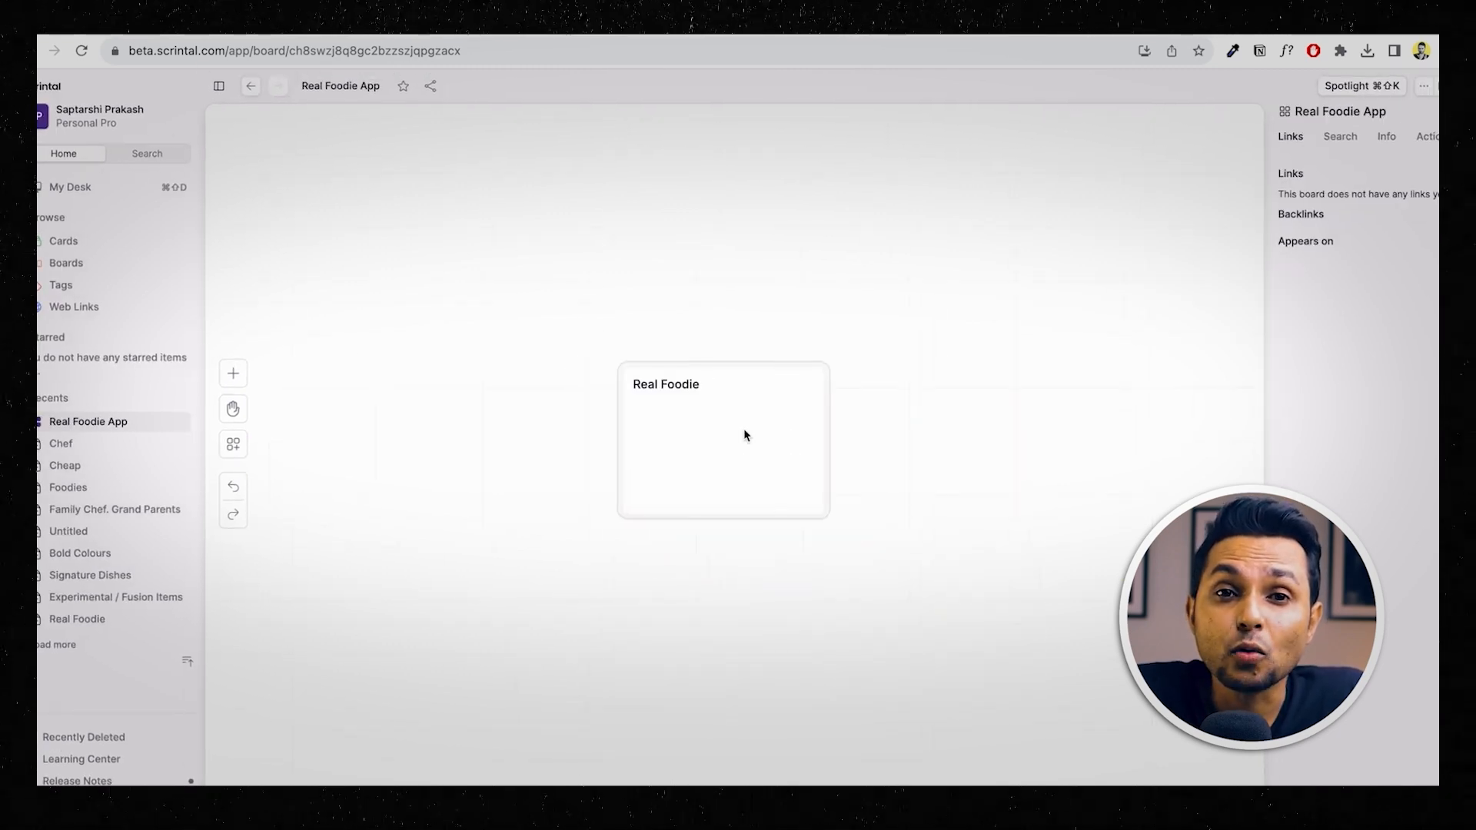
click(232, 372)
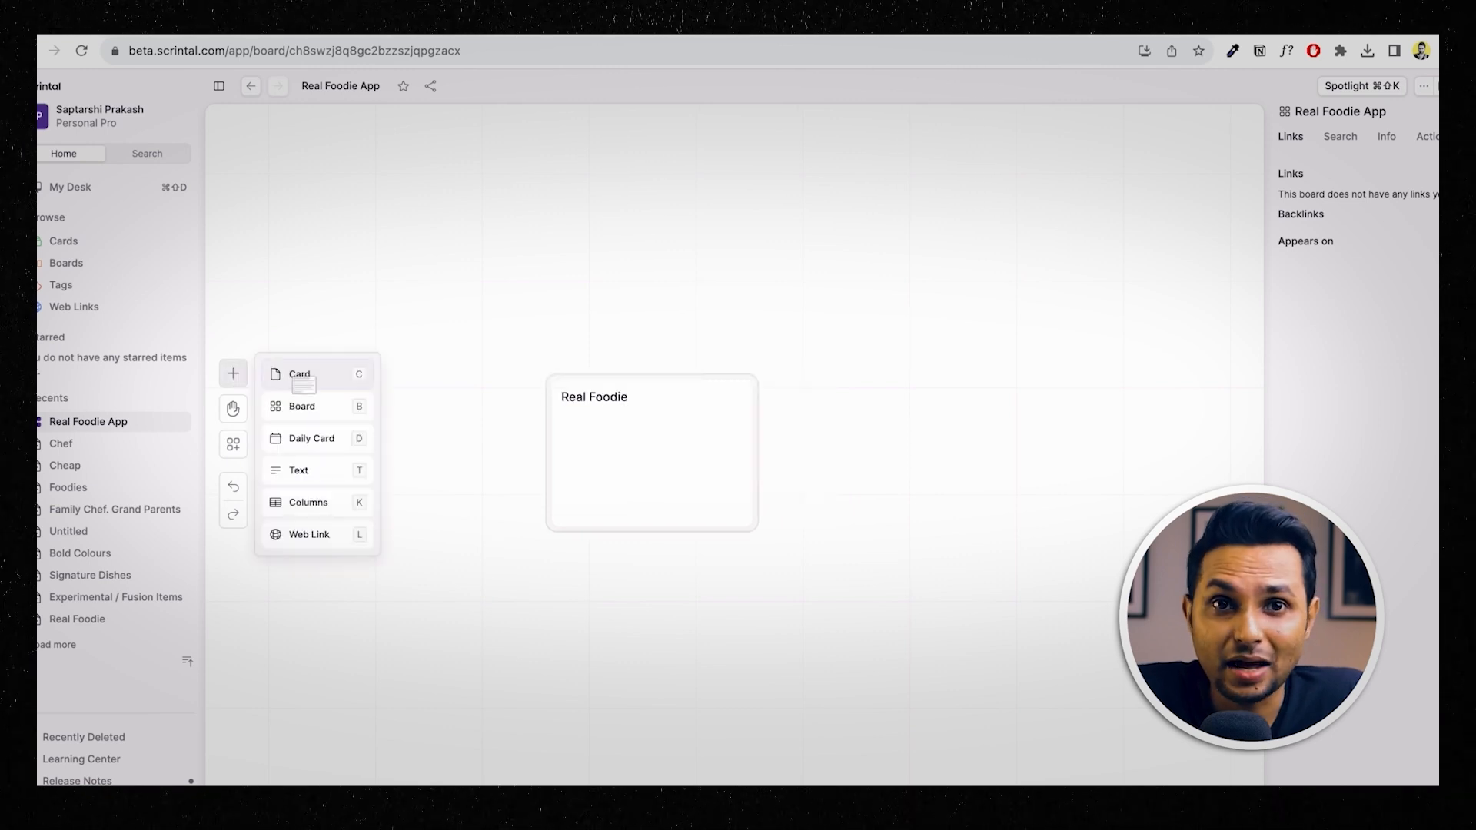
click(300, 374)
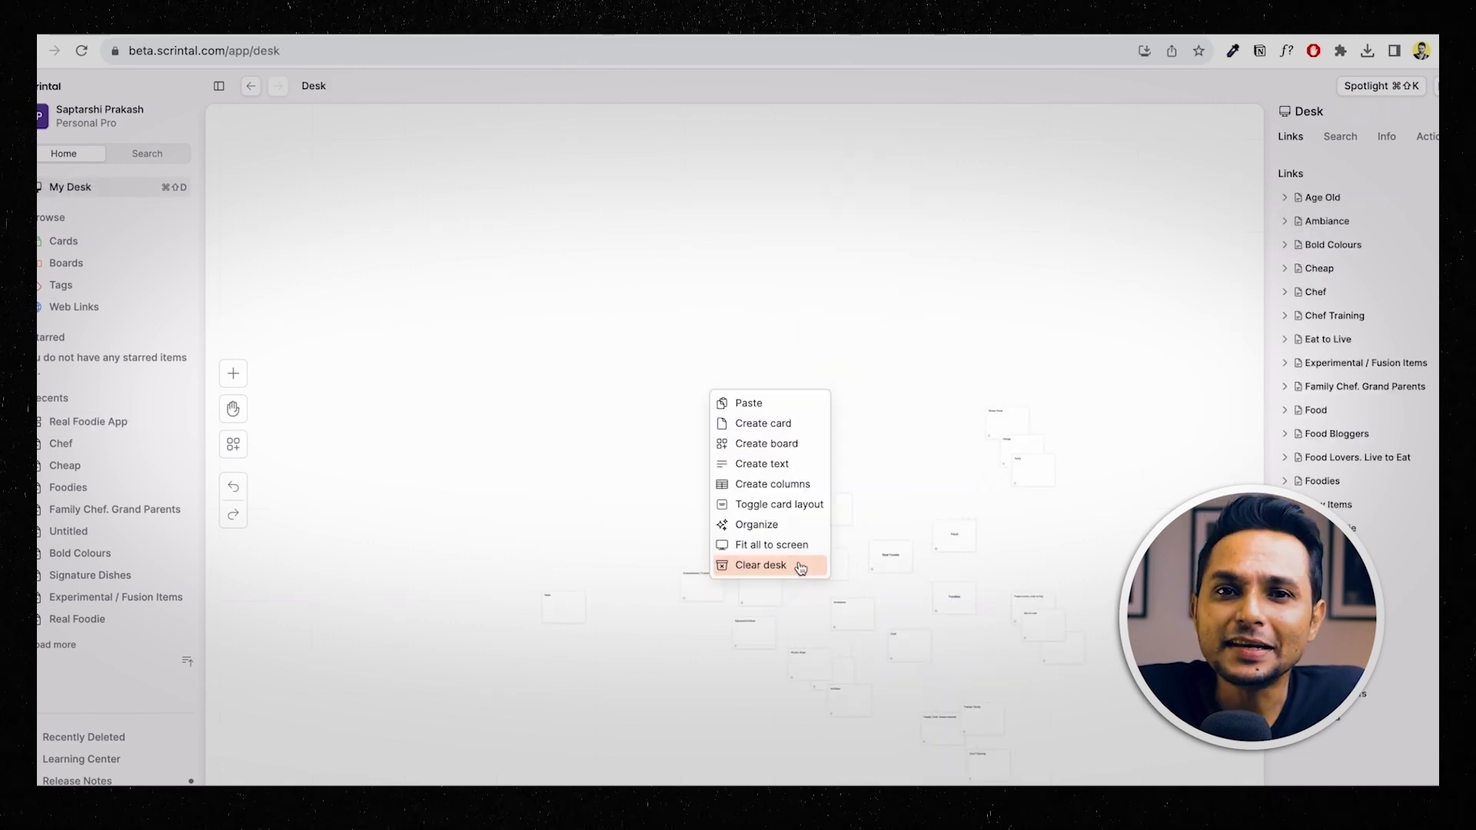
Clear the desk and add a second card to the Real Foodie App board.
click(759, 565)
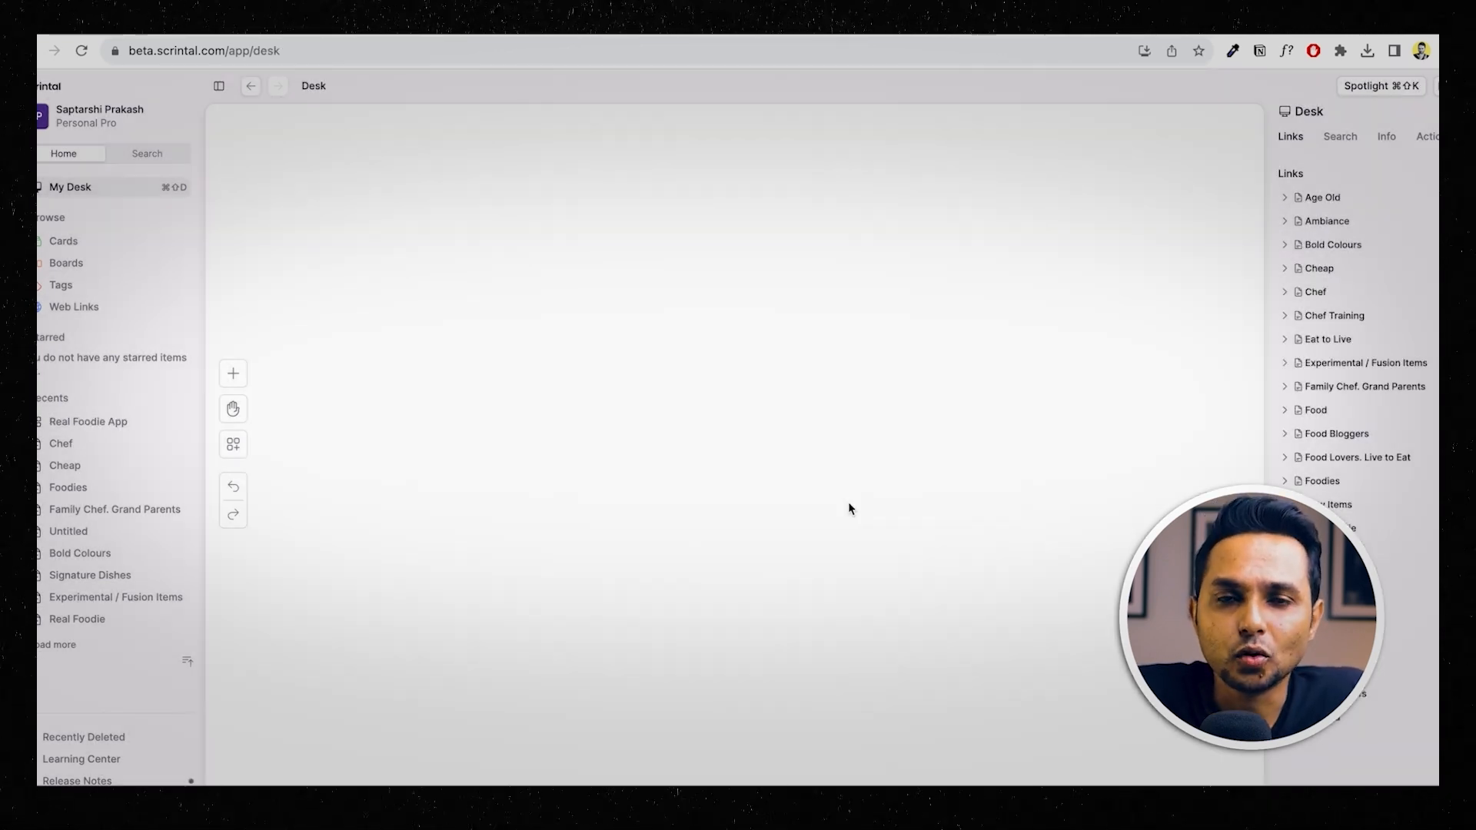
click(232, 373)
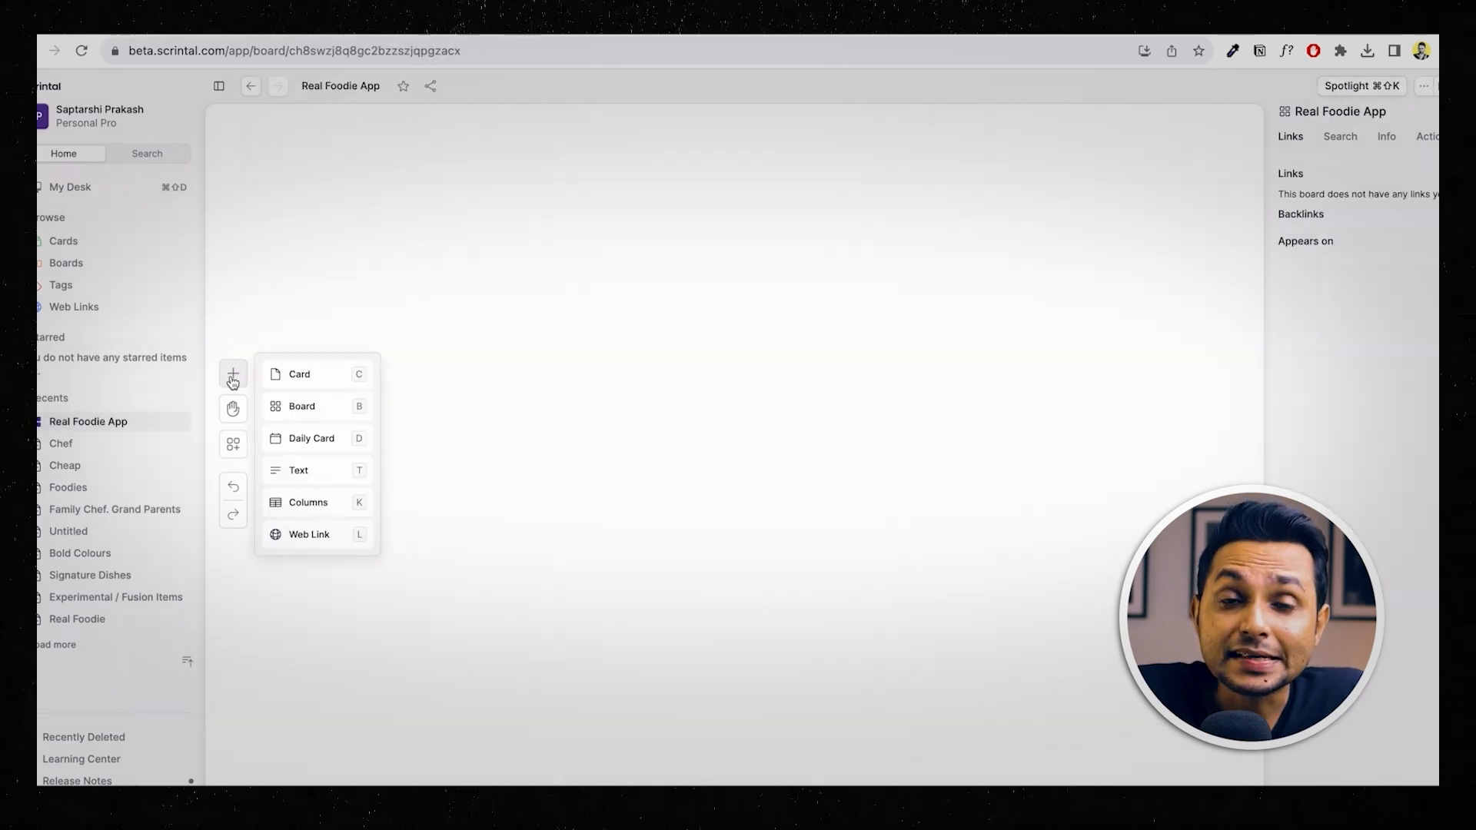
click(299, 374)
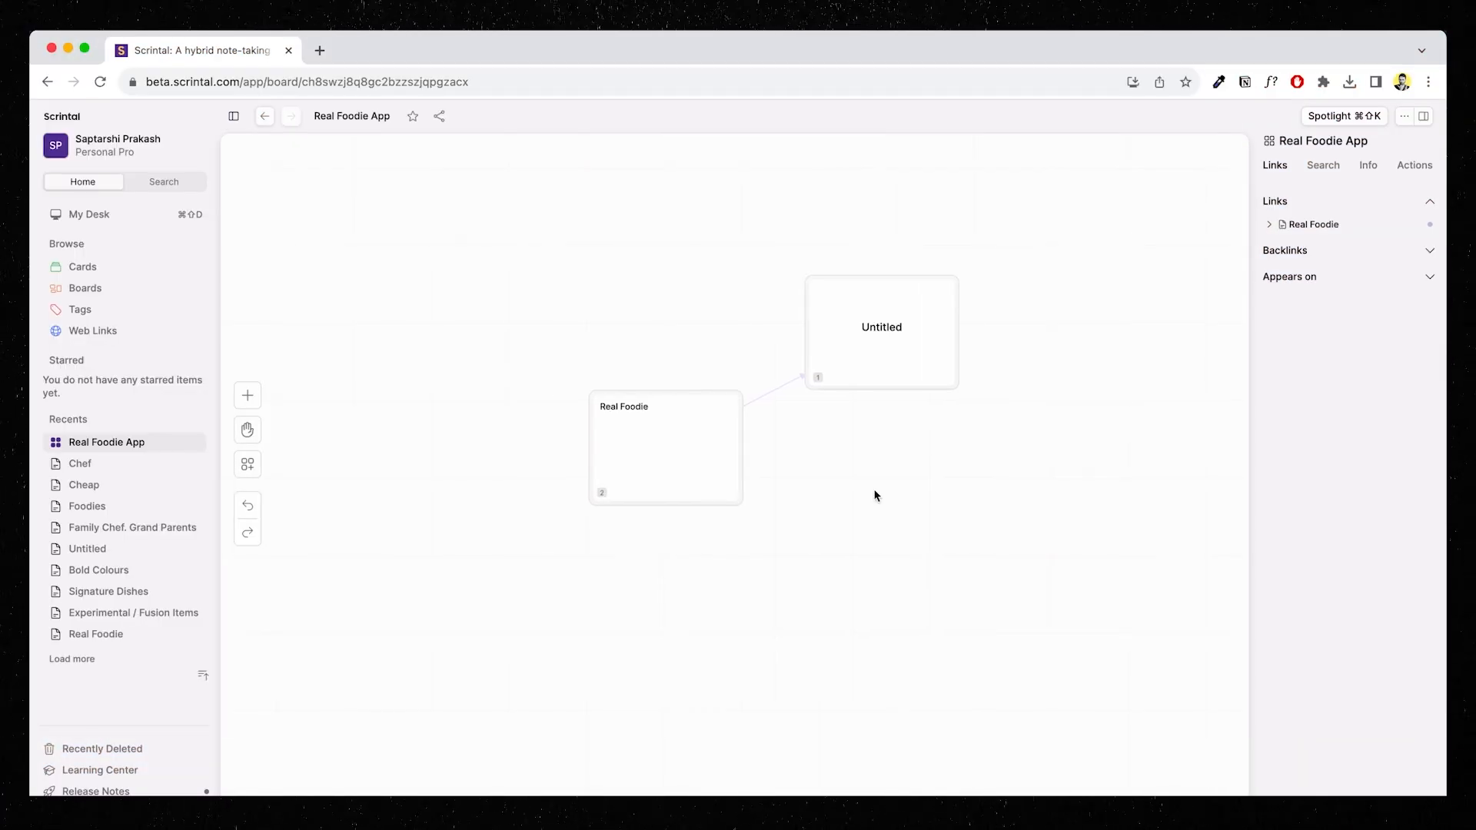
Drag linked cards out of Real Foodie titled Food, Foodies, Chef, Ambiance, Recipes, Seating.
click(665, 447)
text(Food)
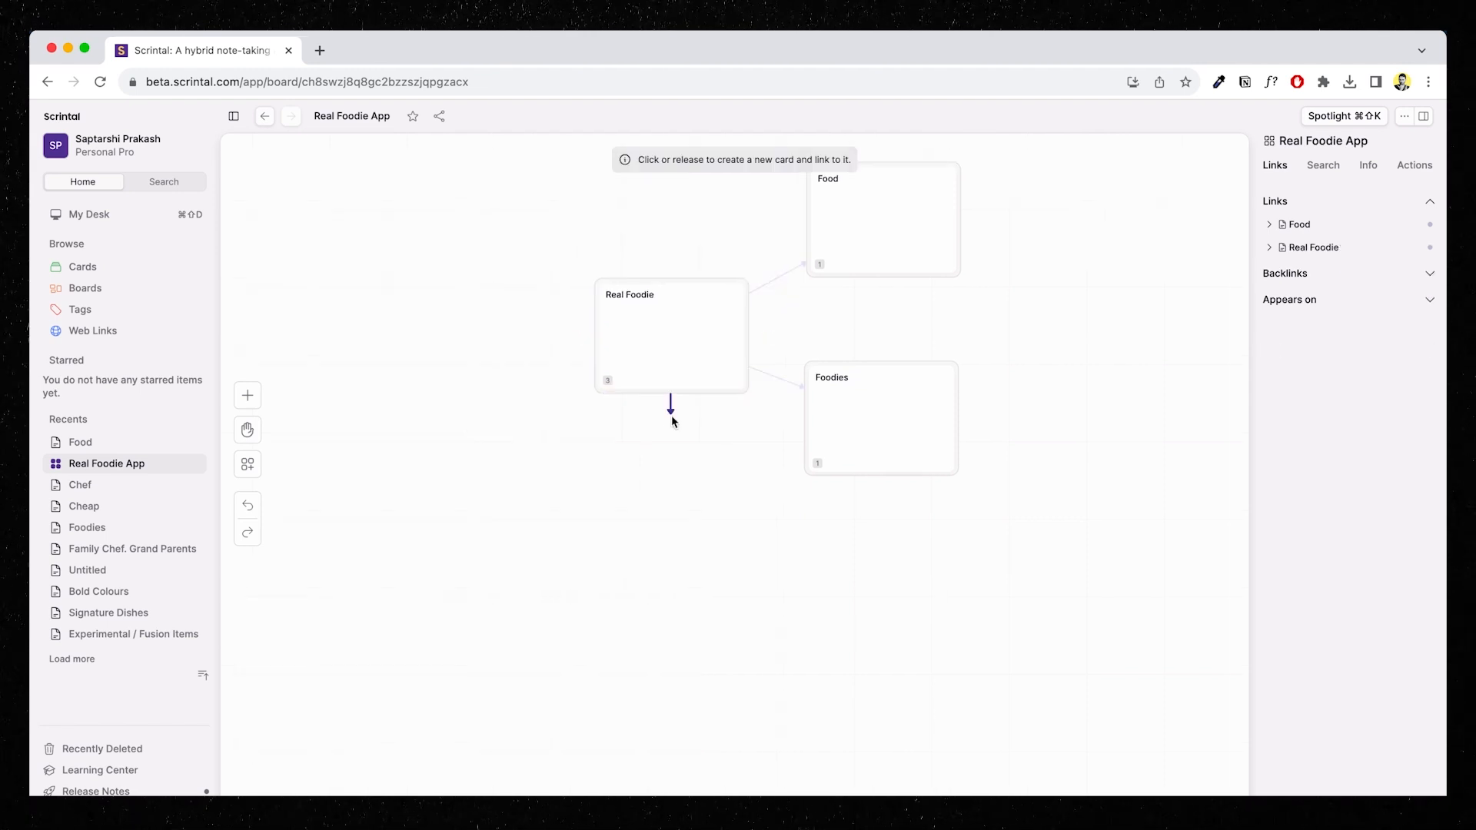
click(671, 414)
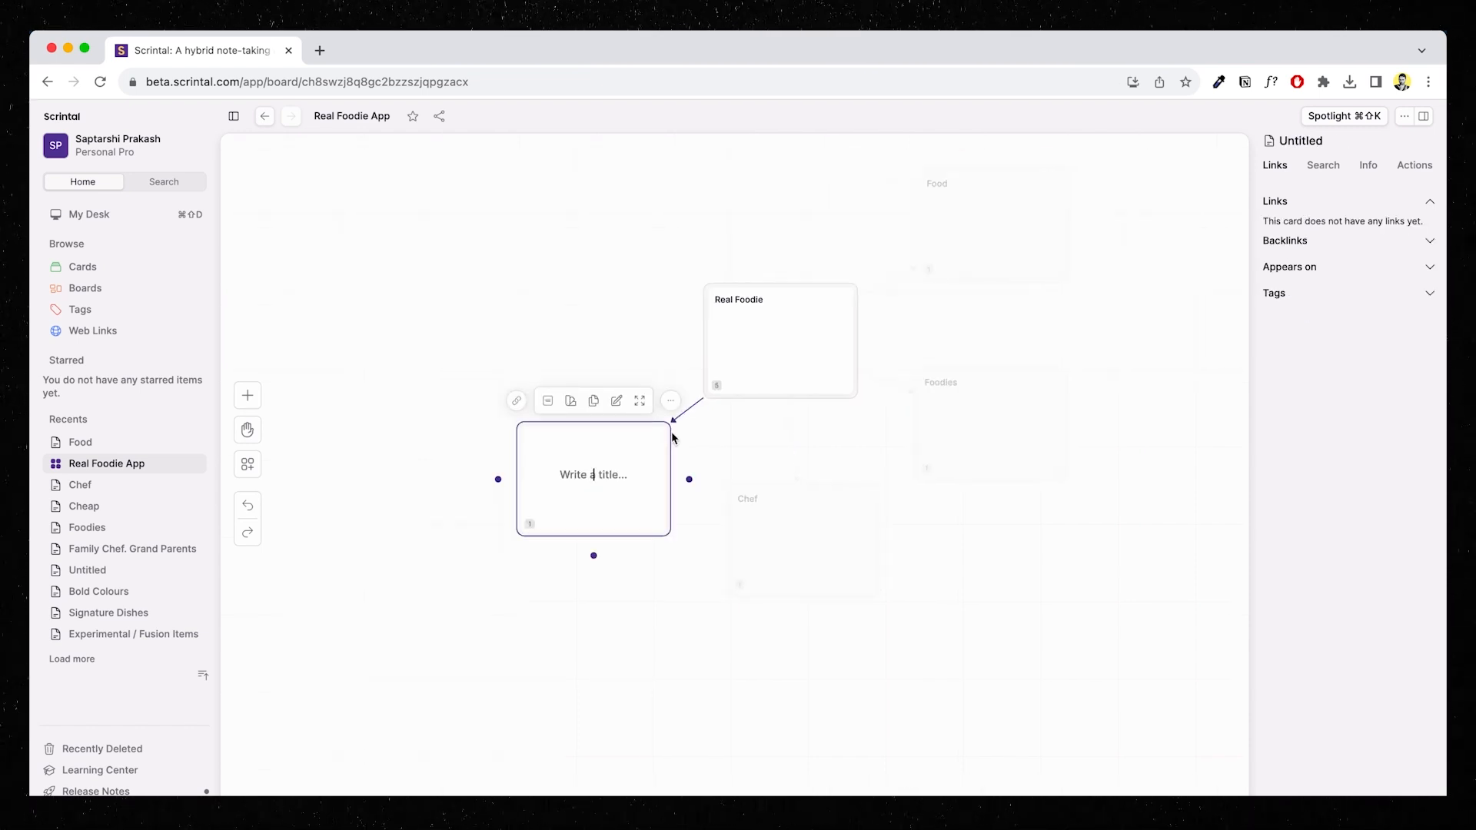
text(Ambiance)
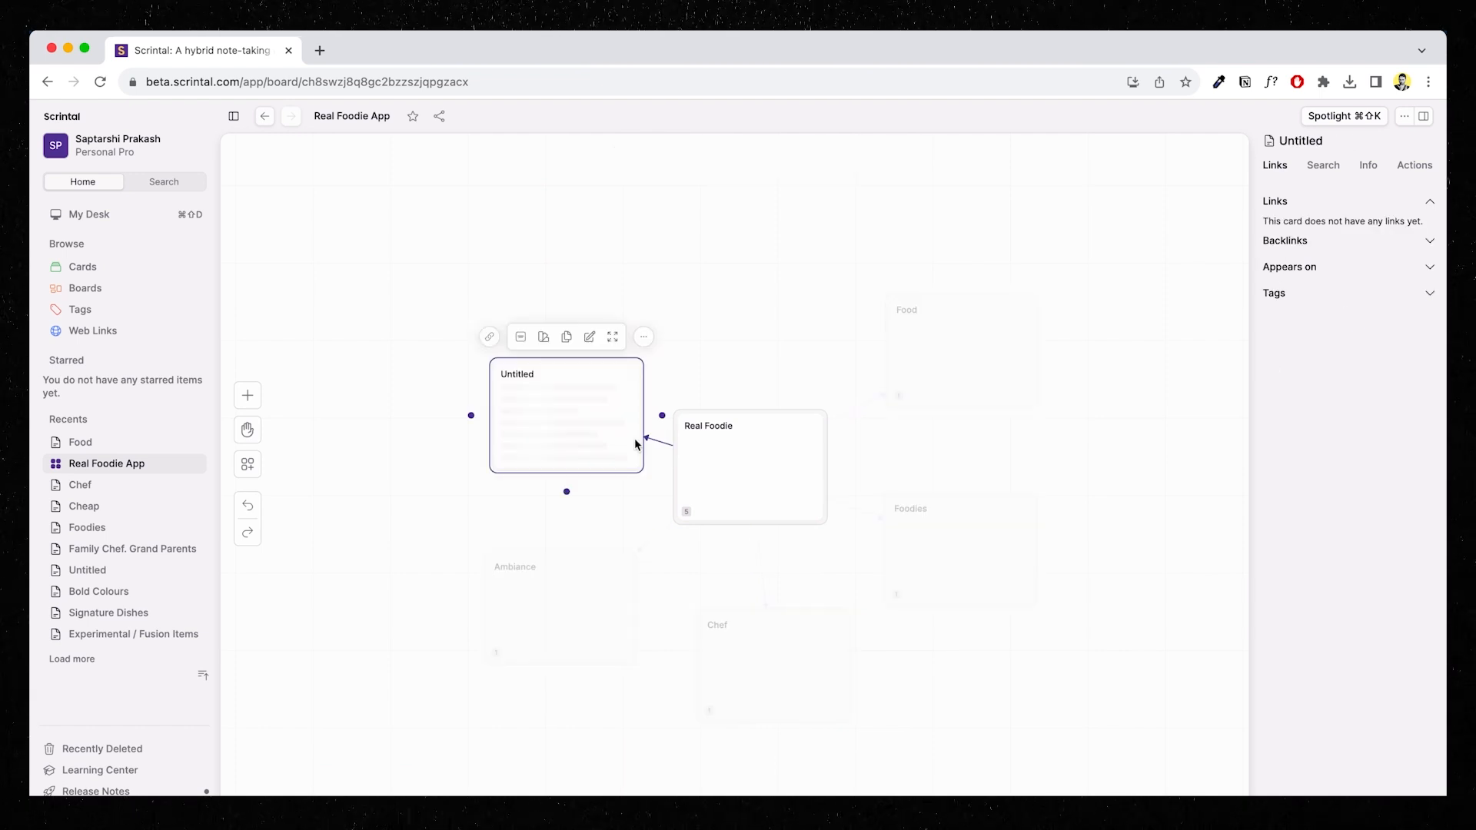
text(Recipes)
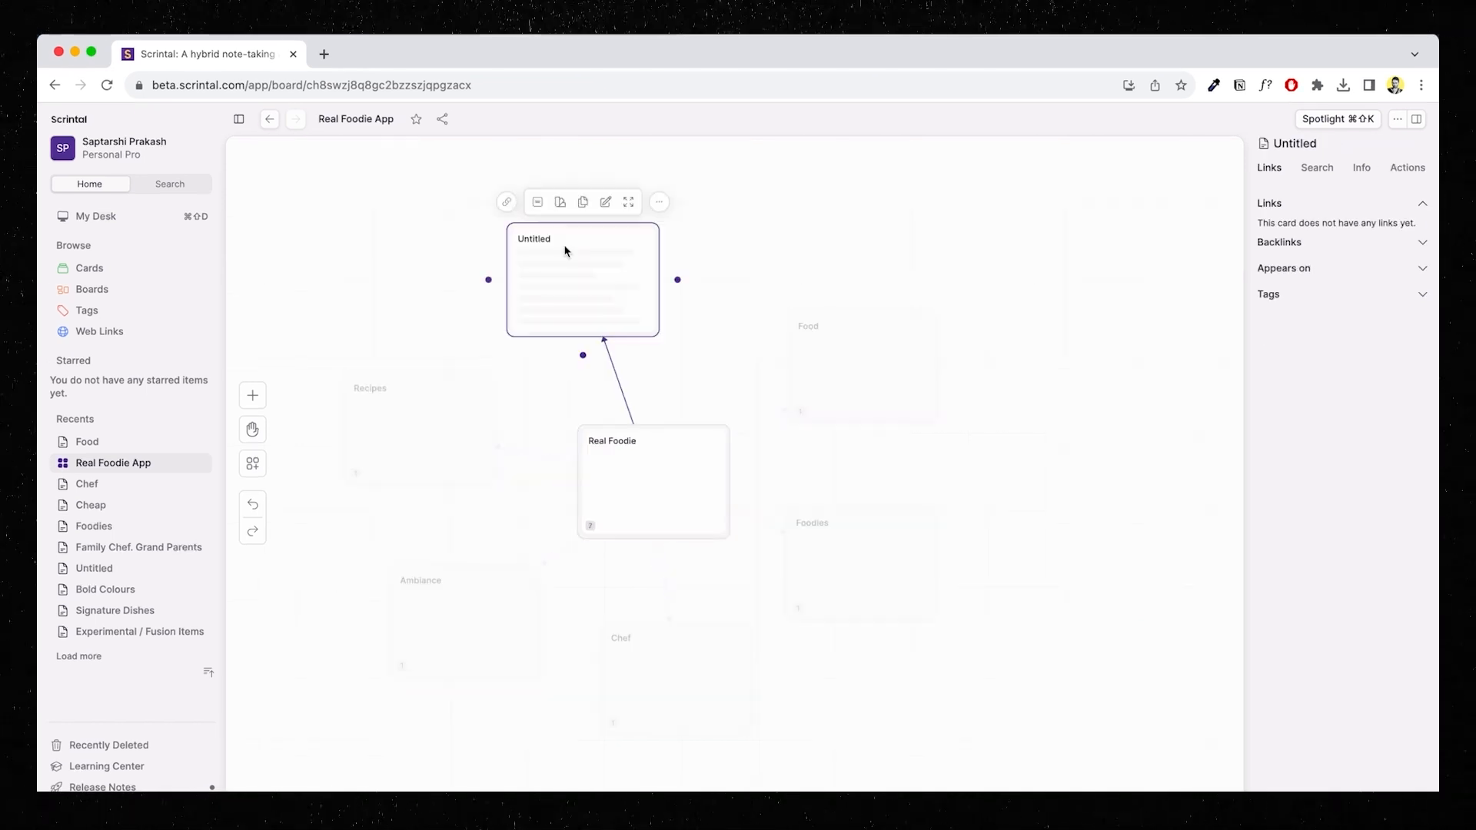
text(Searl)
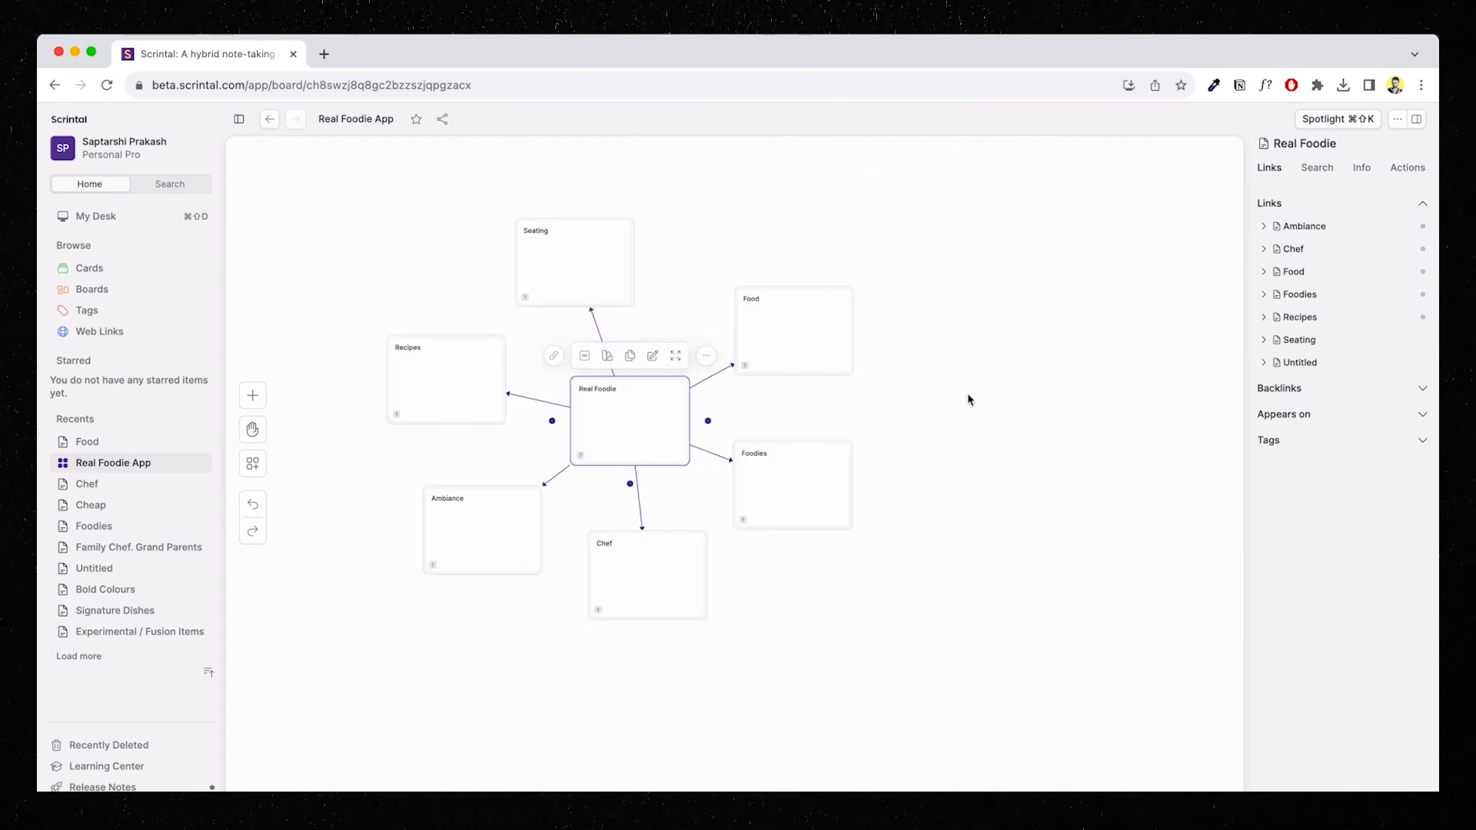
Create four cards linked from Food: Street Food, Tasty, Cheap and Spicy.
click(865, 656)
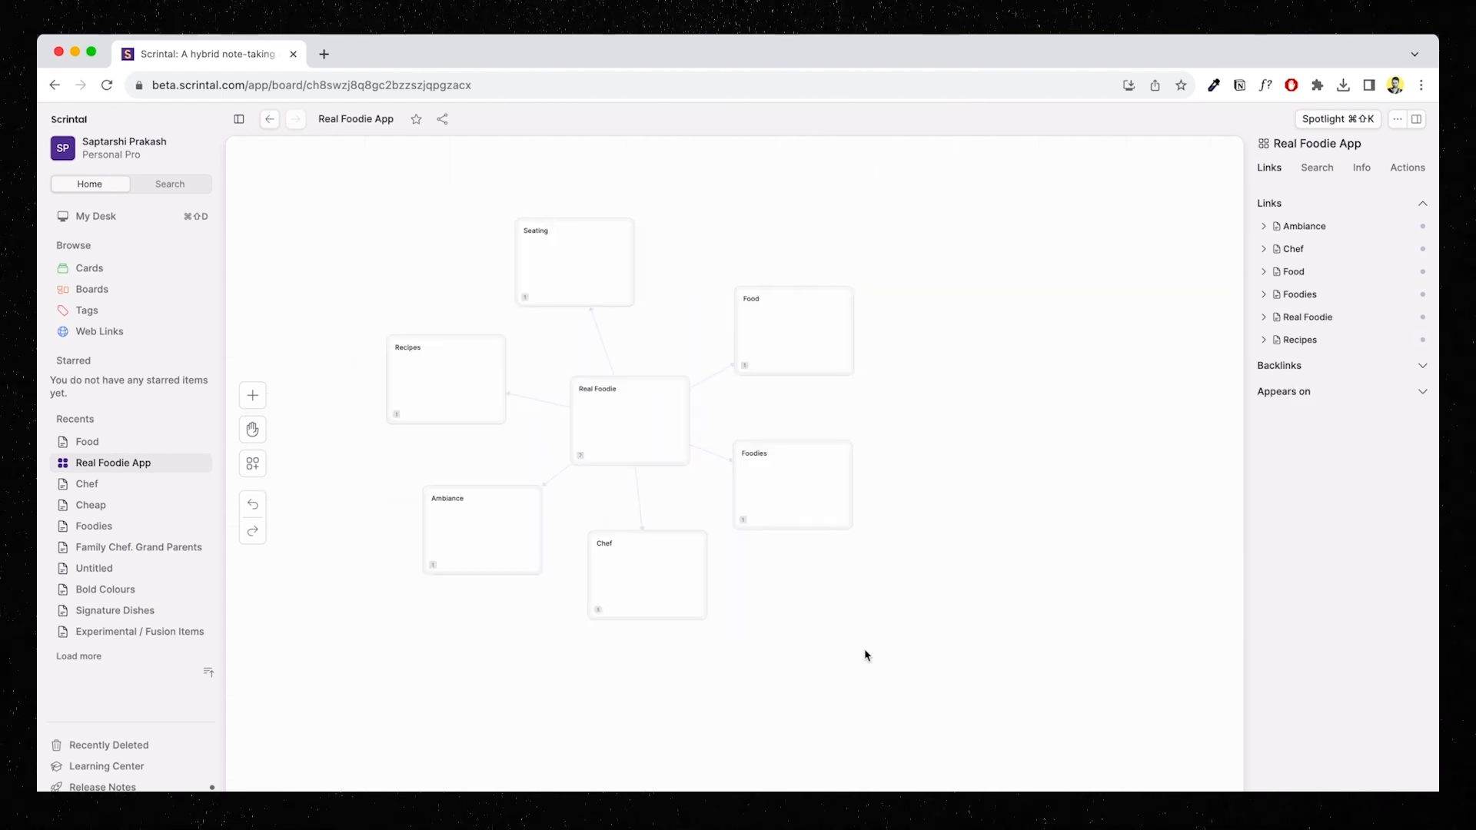
click(647, 575)
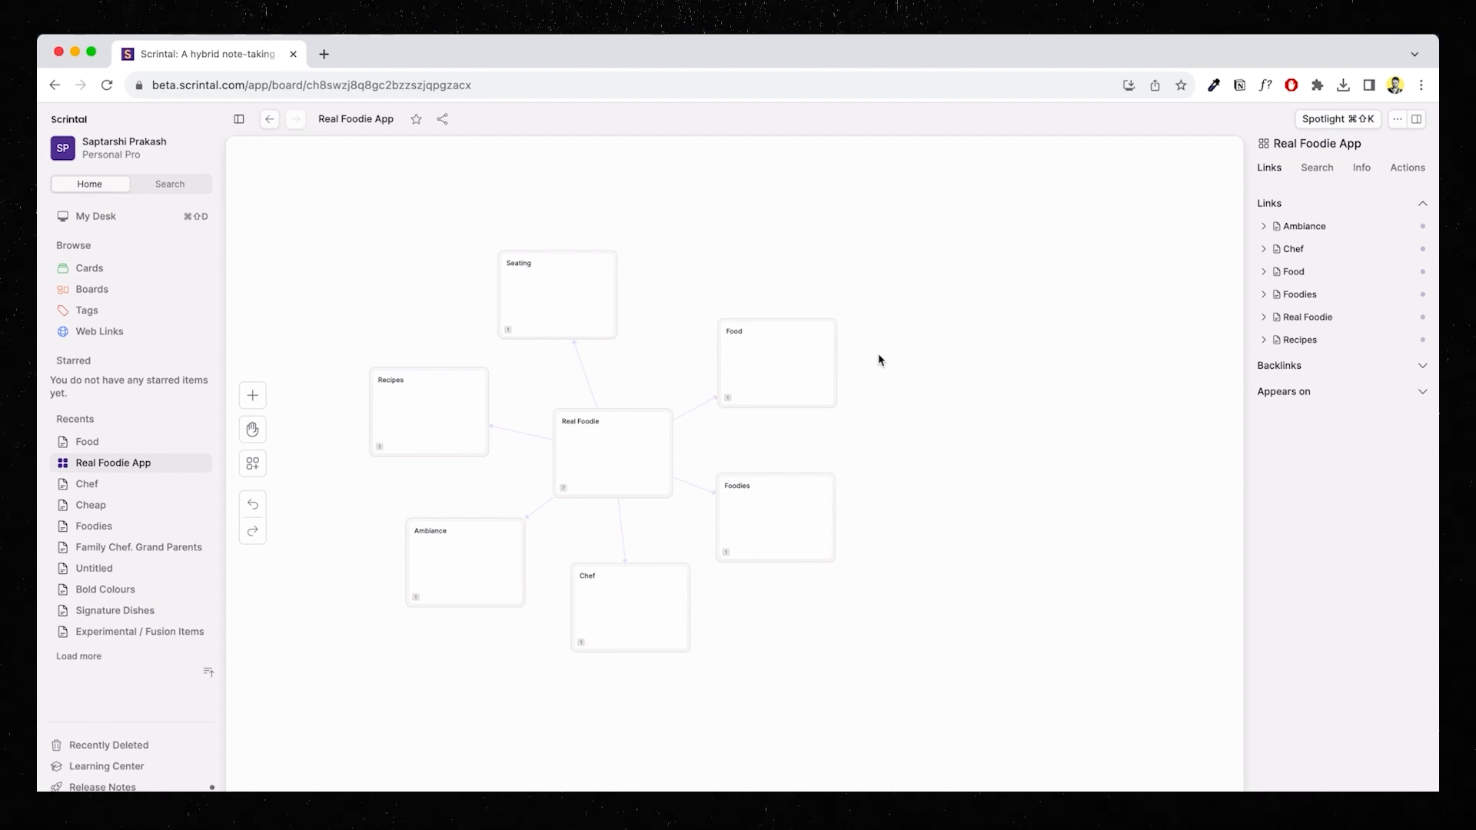
click(775, 362)
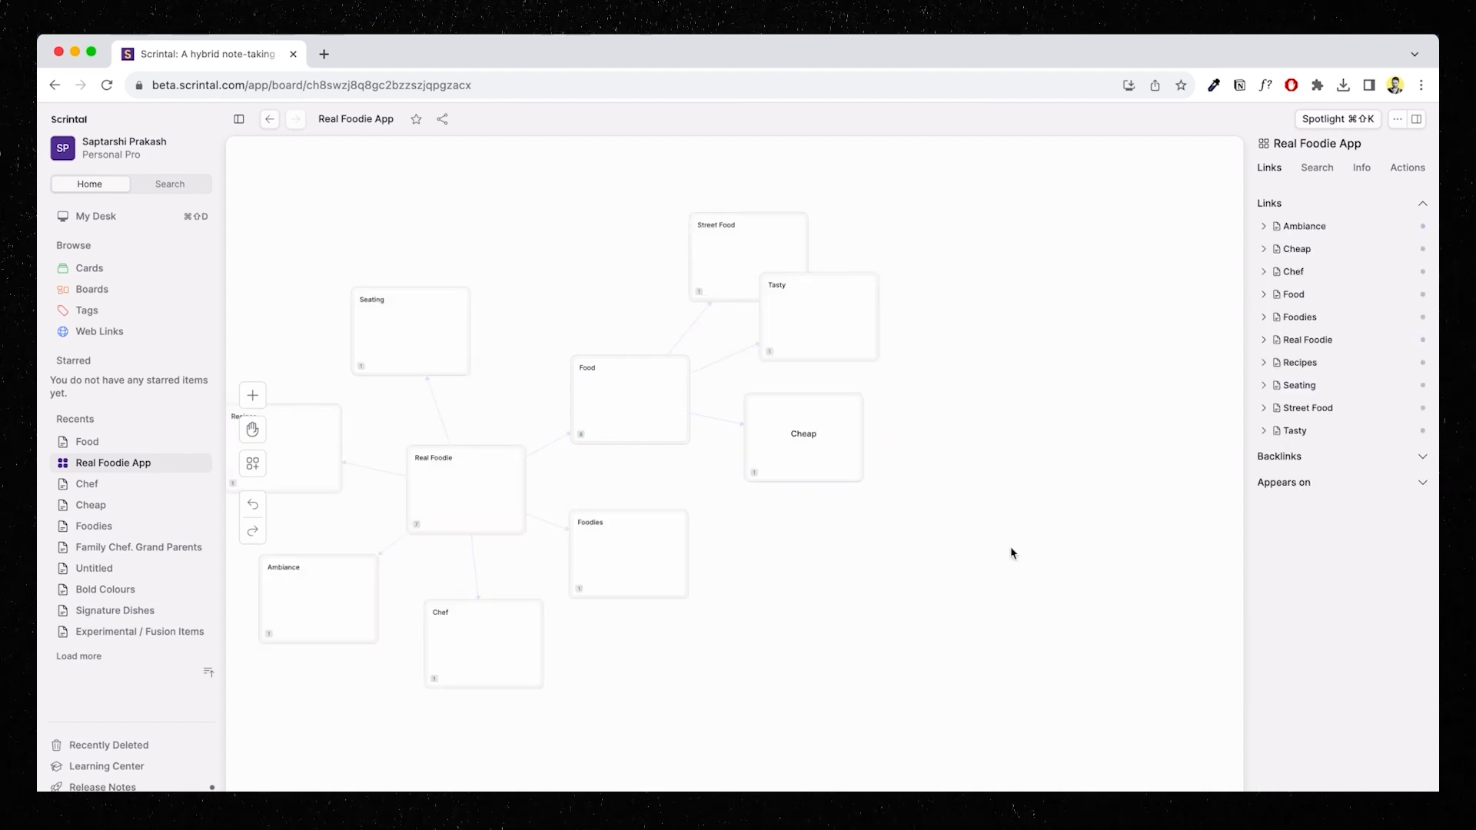
click(629, 399)
text(S)
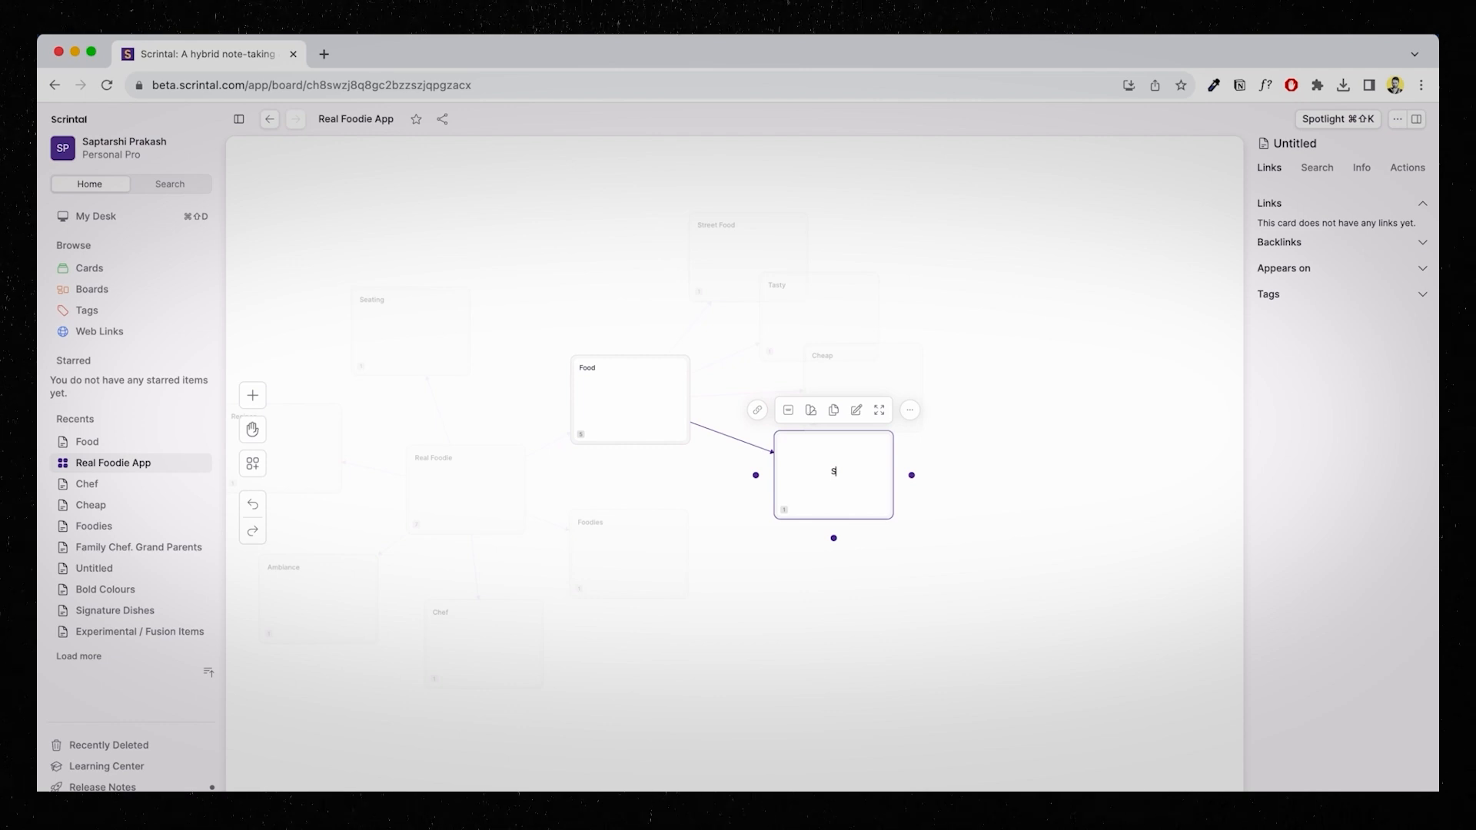
click(893, 557)
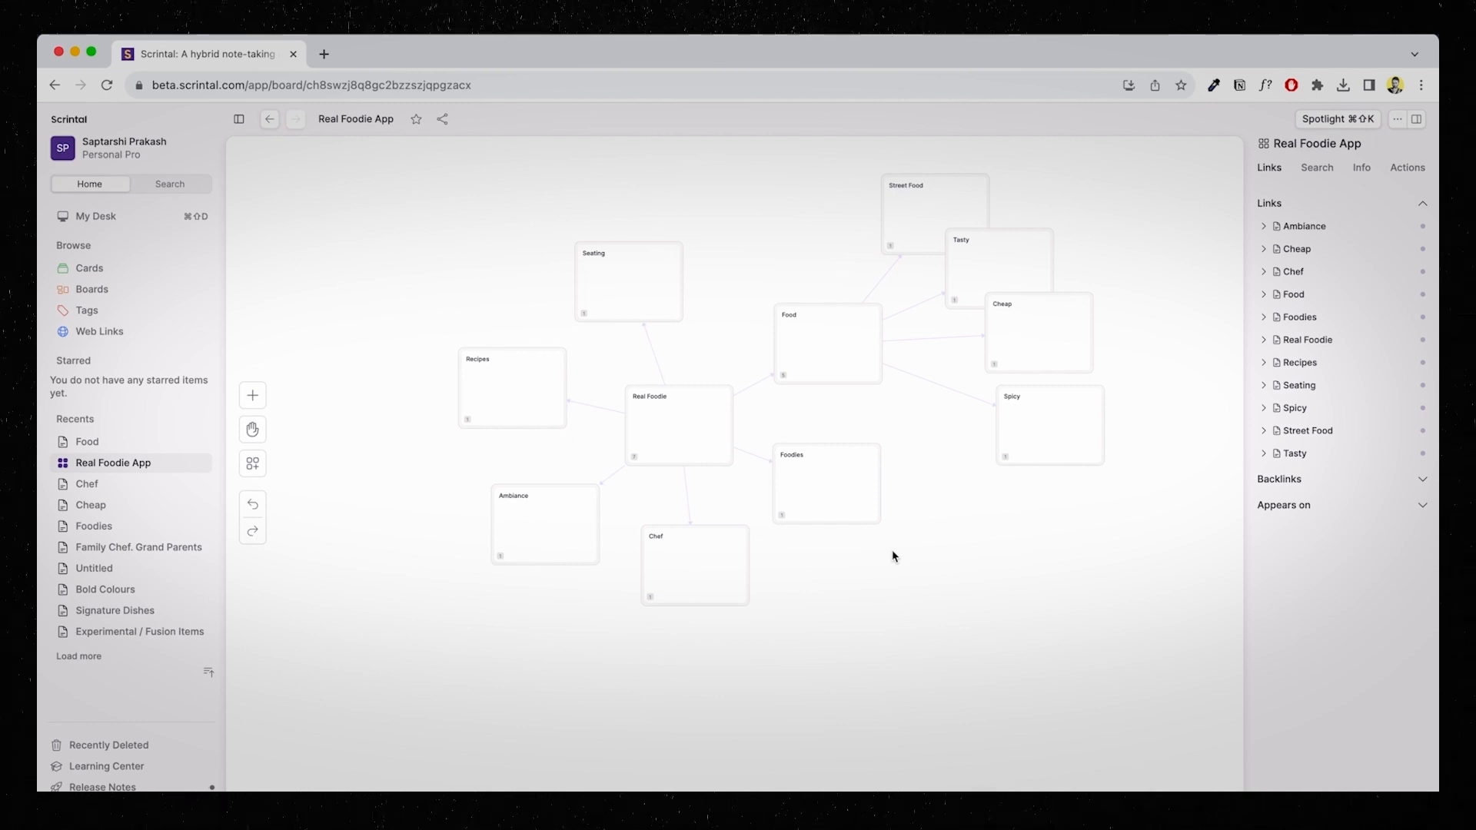
mouse_move(999, 605)
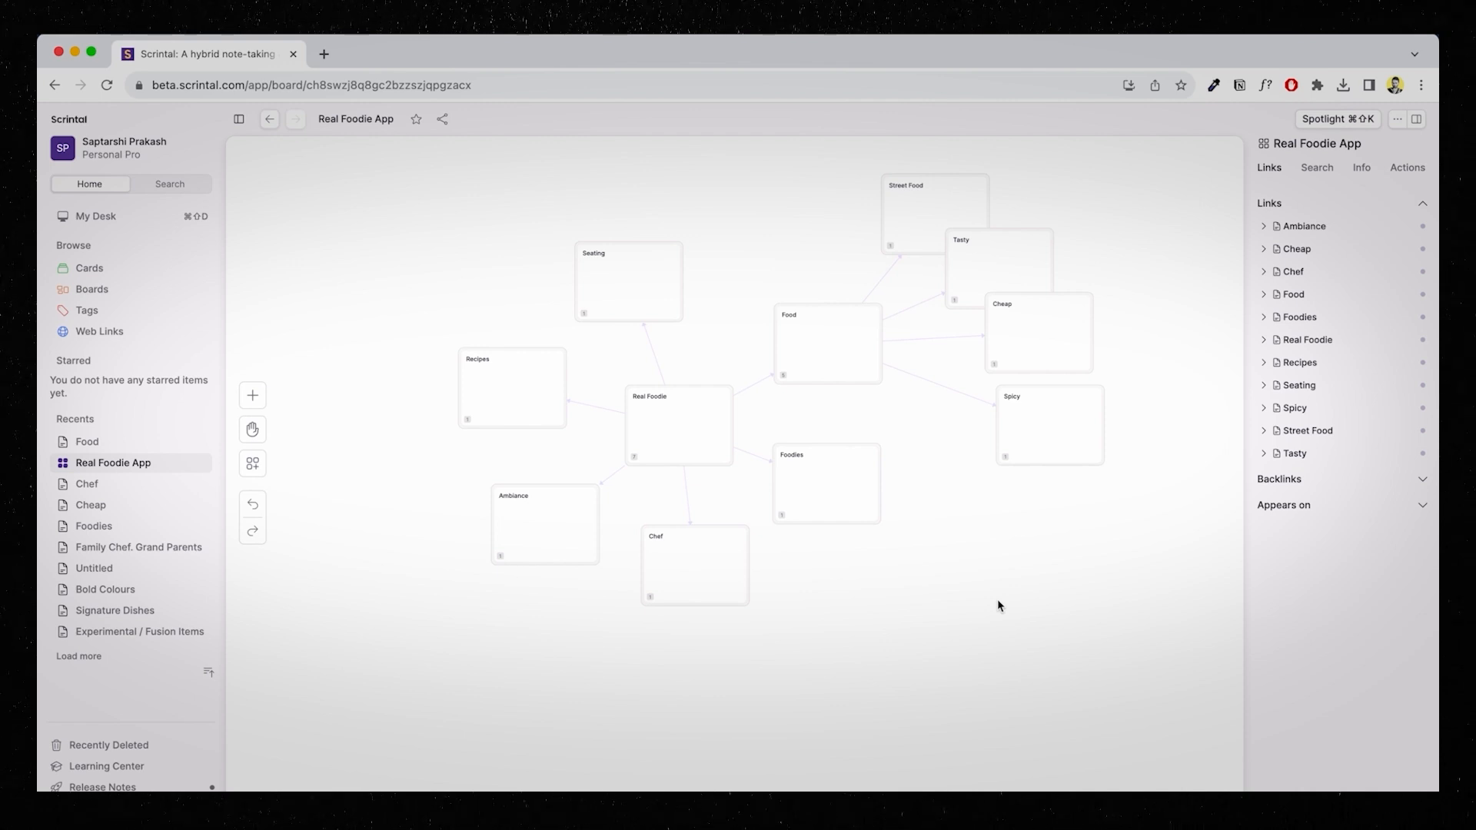
Set up the Execution Real Foodie board with a Real Foodie card on it.
click(693, 566)
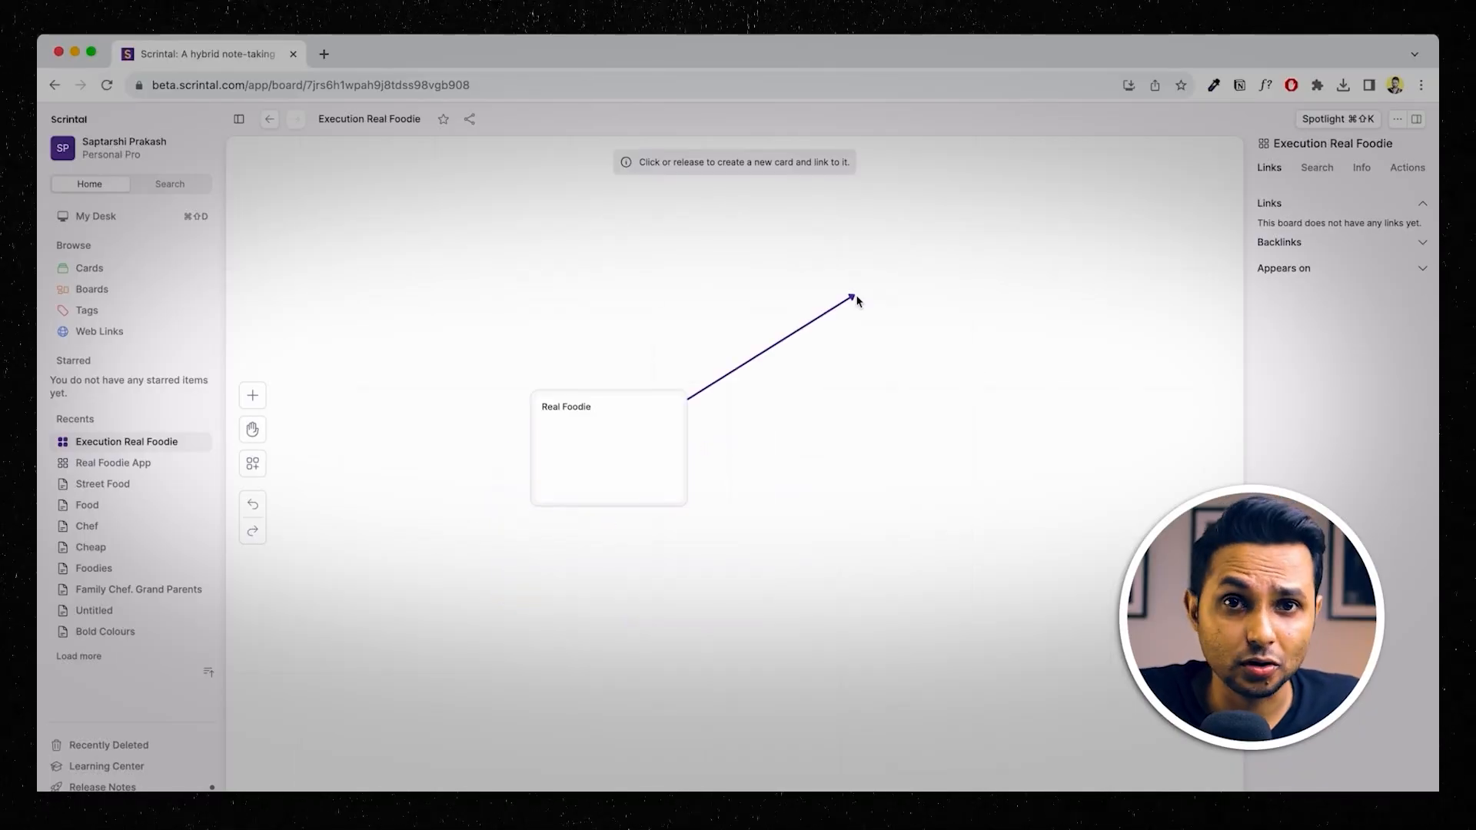
Link research cards such as Emotion and 'Study other Bib Gourmand Restos' to the board.
click(857, 301)
text(V)
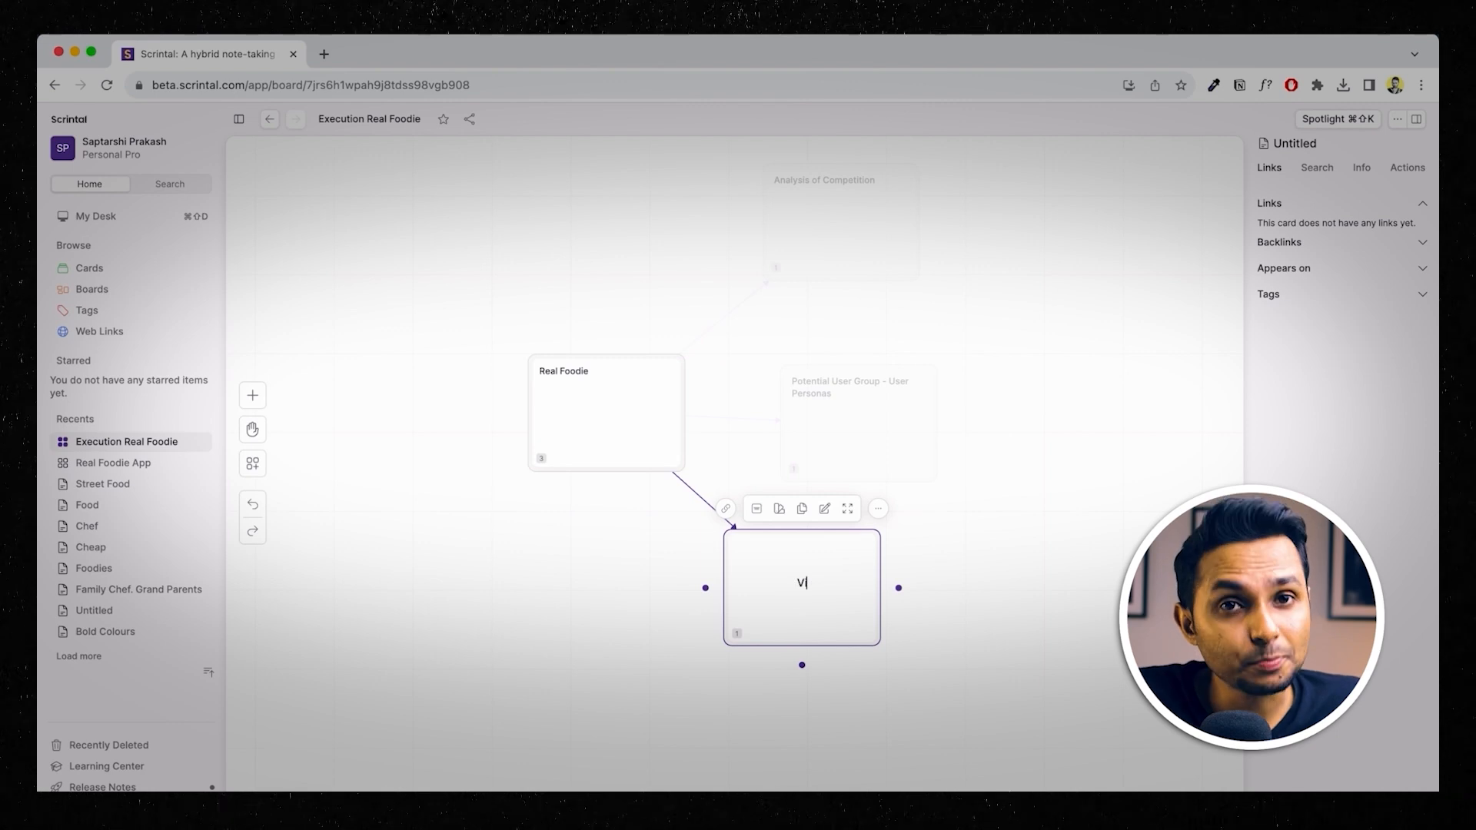
text(Emotion)
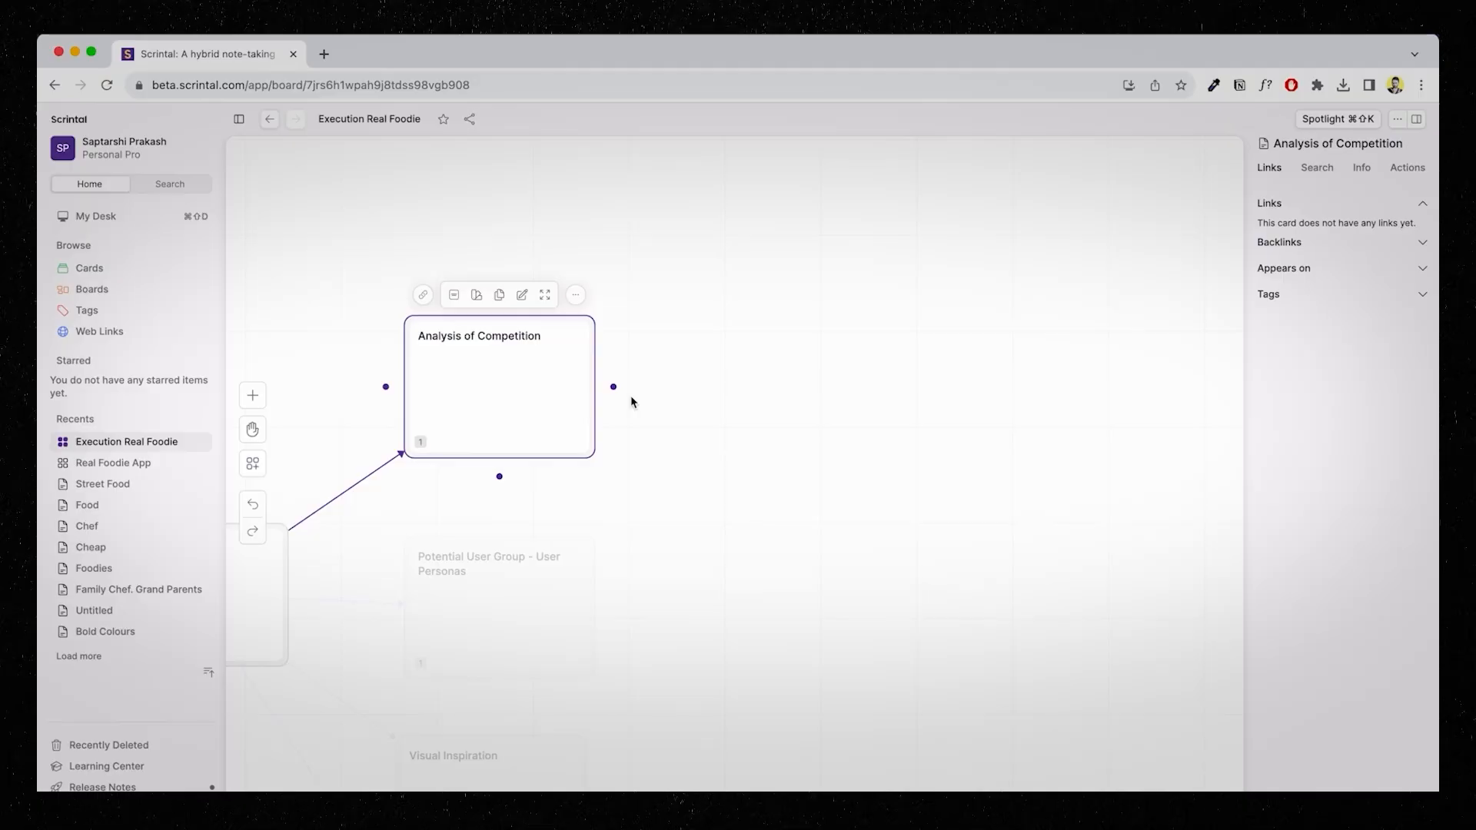
mouse_move(616, 389)
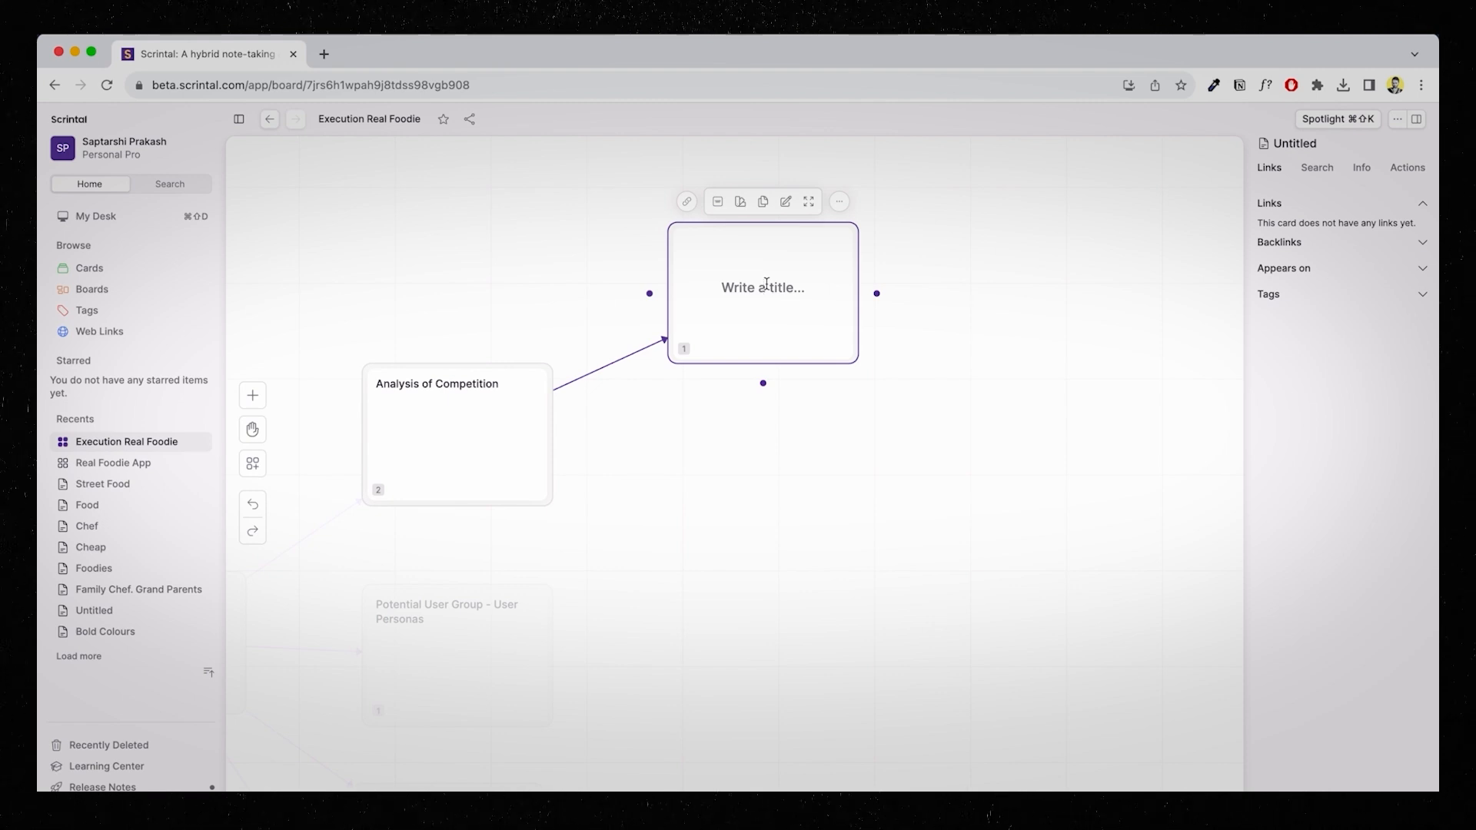
text(Study other Bib Gourmand Restos)
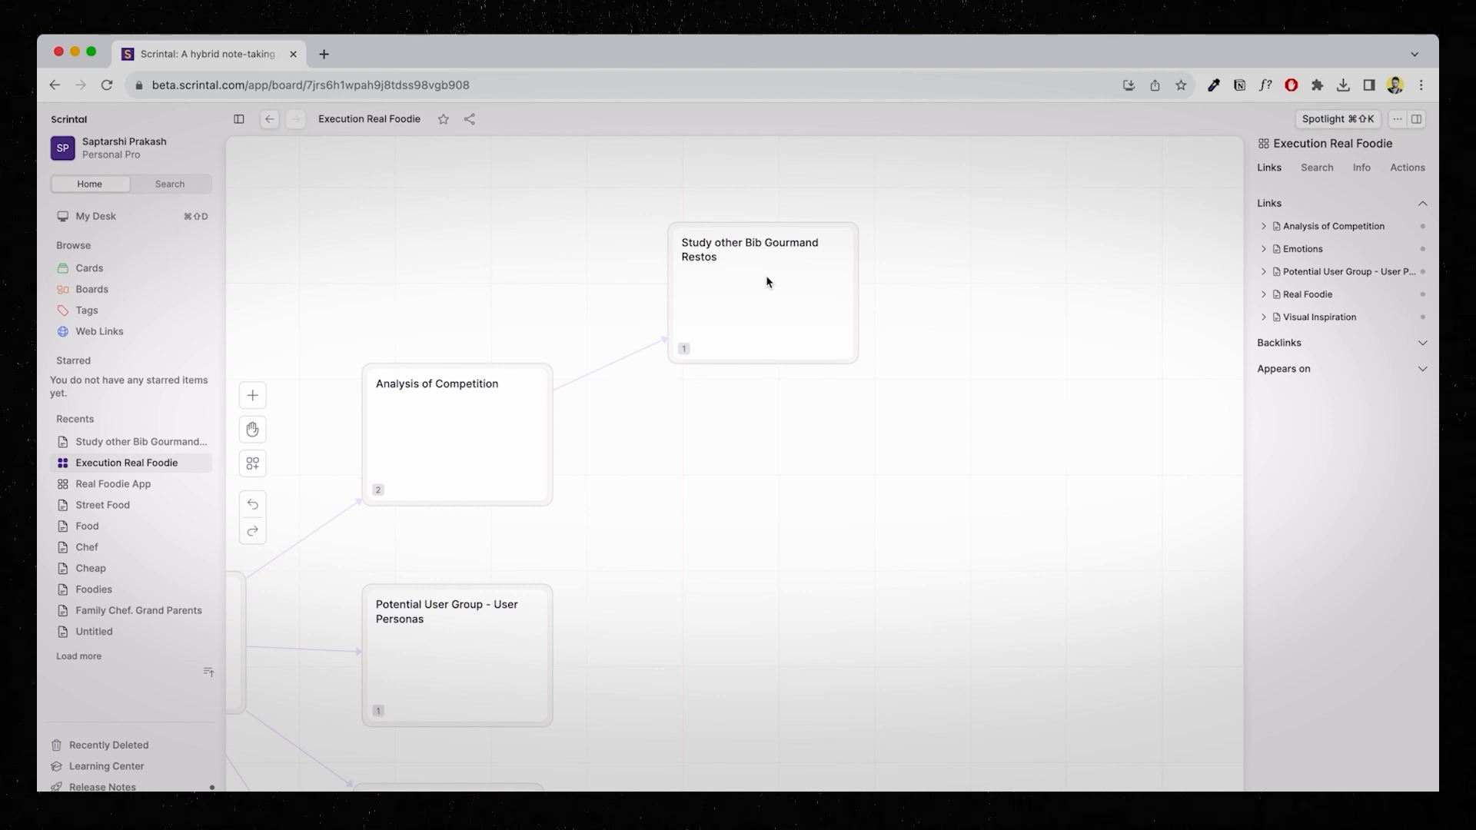
Expand the Study other Bib Gourmand Restos card to full page and start a new browser tab.
double_click(762, 292)
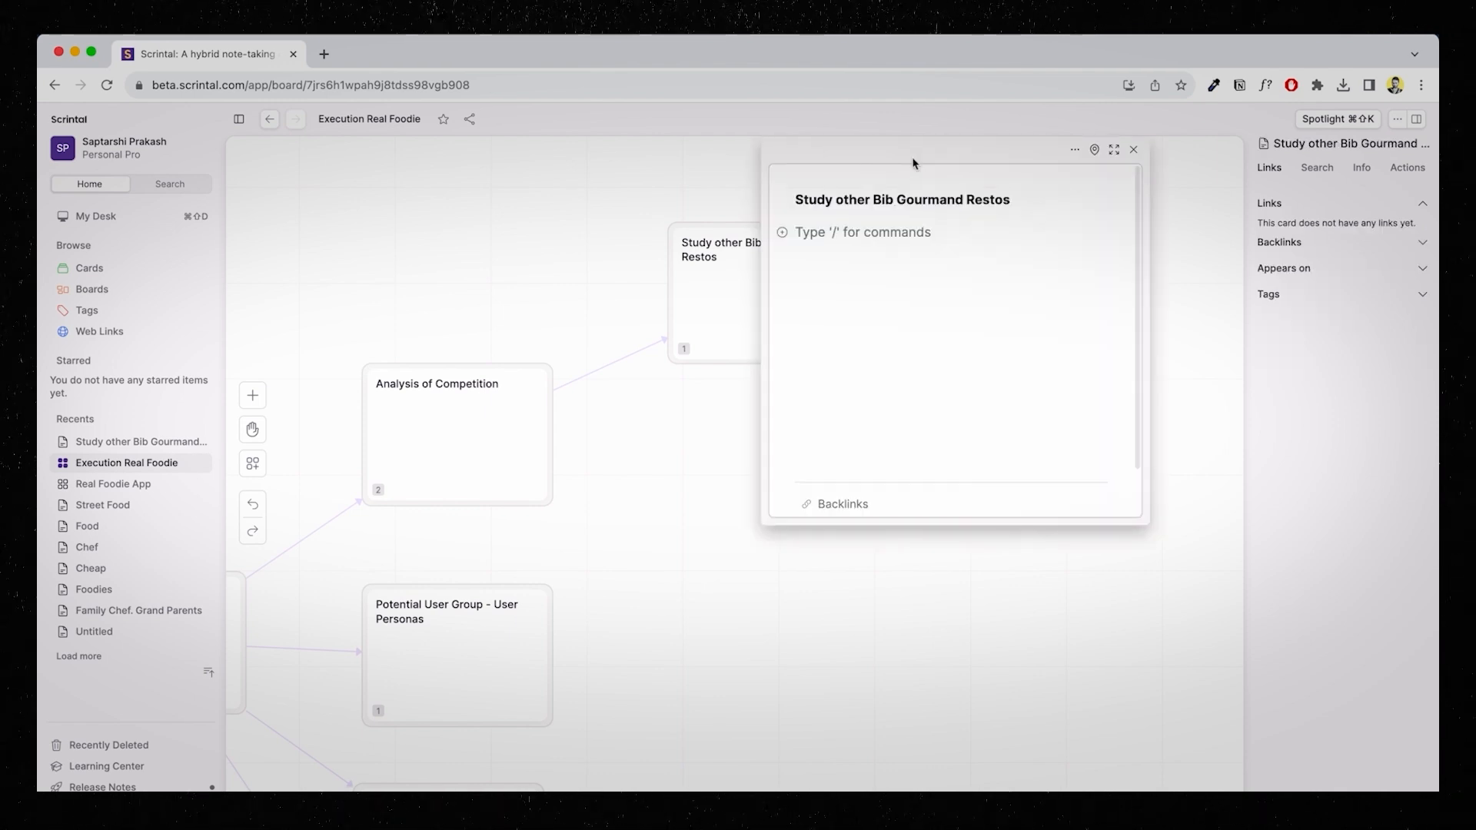
click(1113, 150)
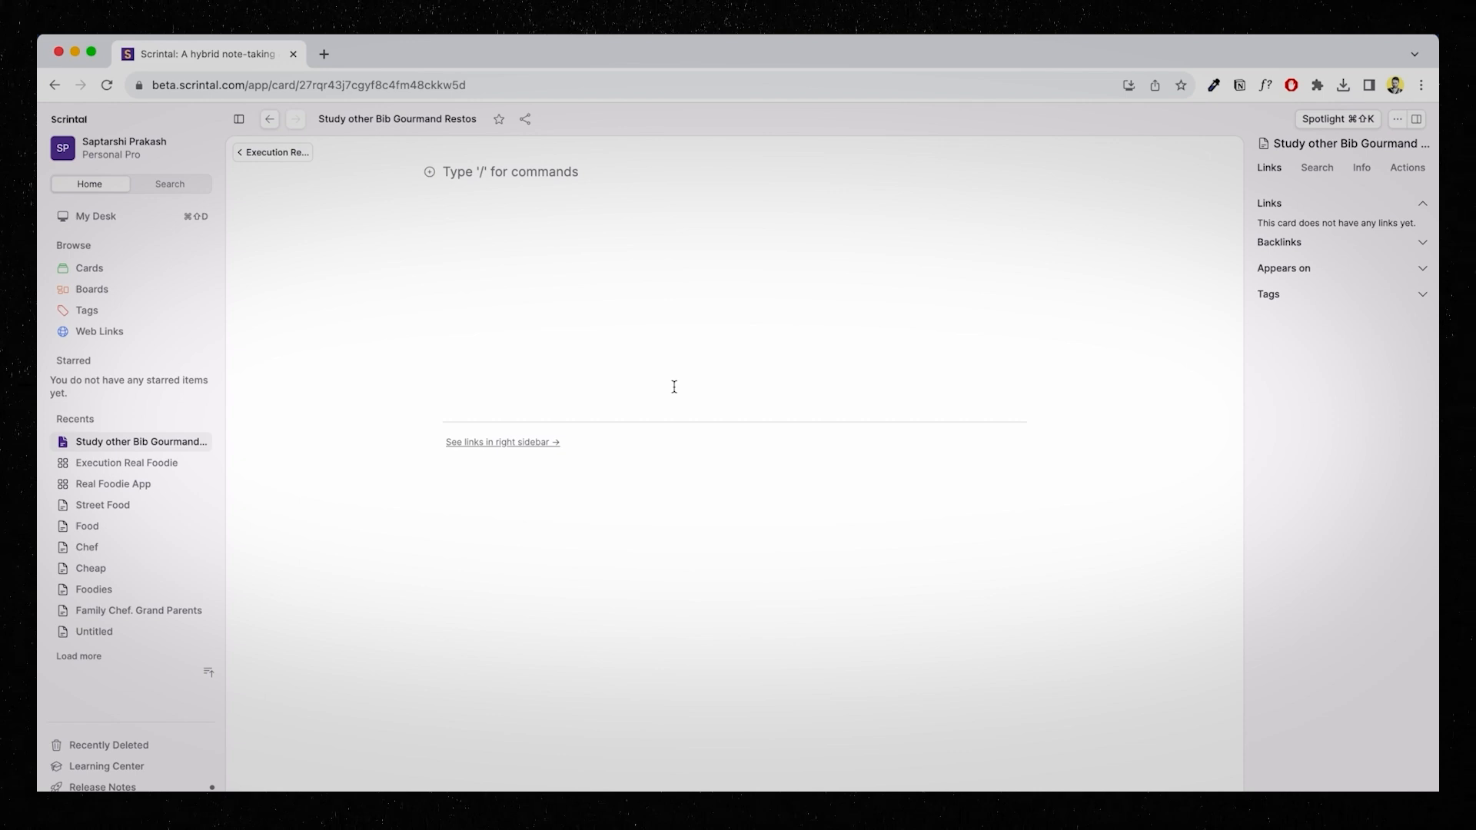
click(512, 54)
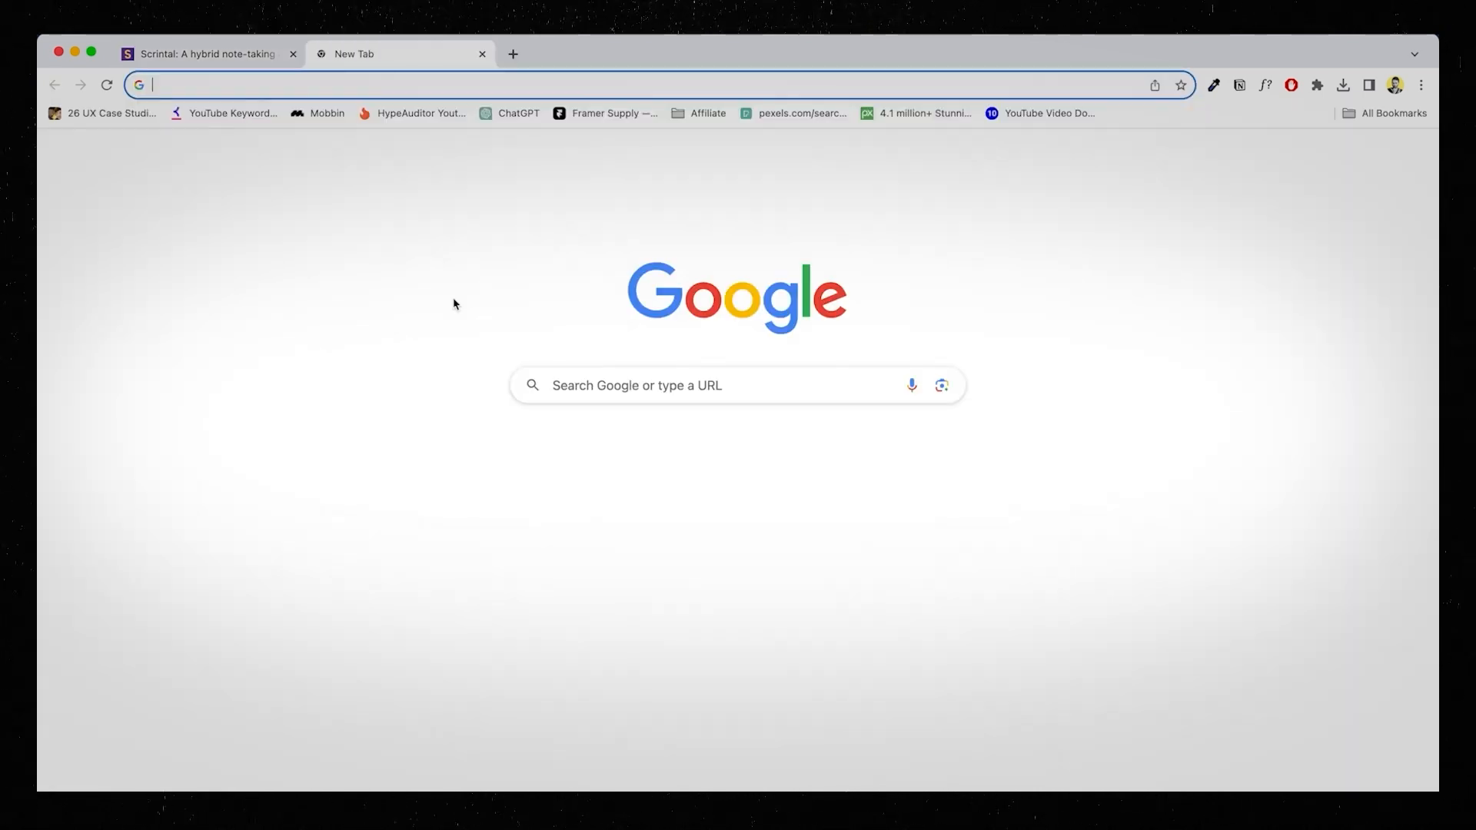
Search 'bangkok bib gourmand' and copy the Michelin Bangkok street food video's share link.
text(bangkok bib gourmand)
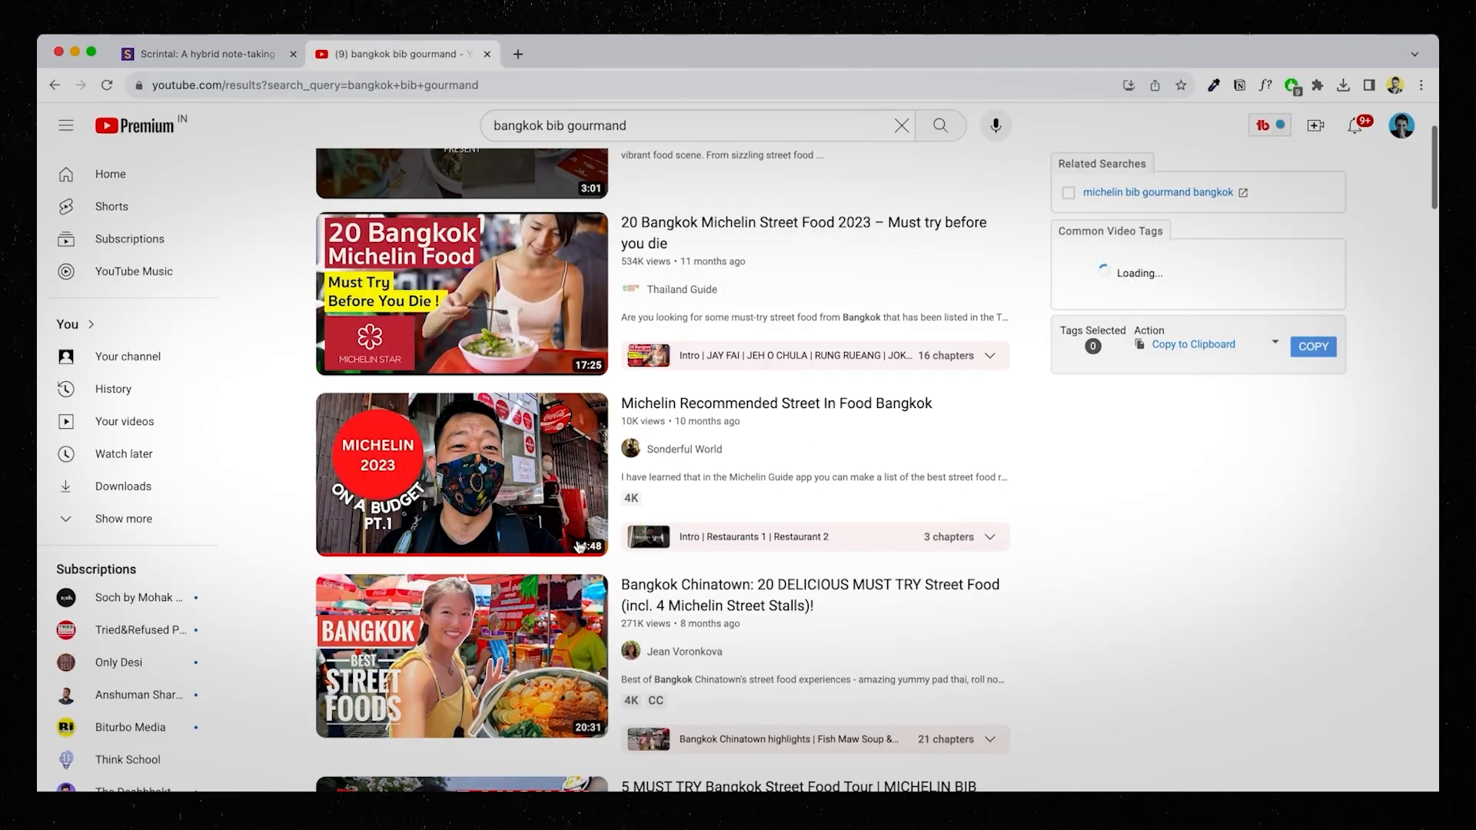
click(461, 474)
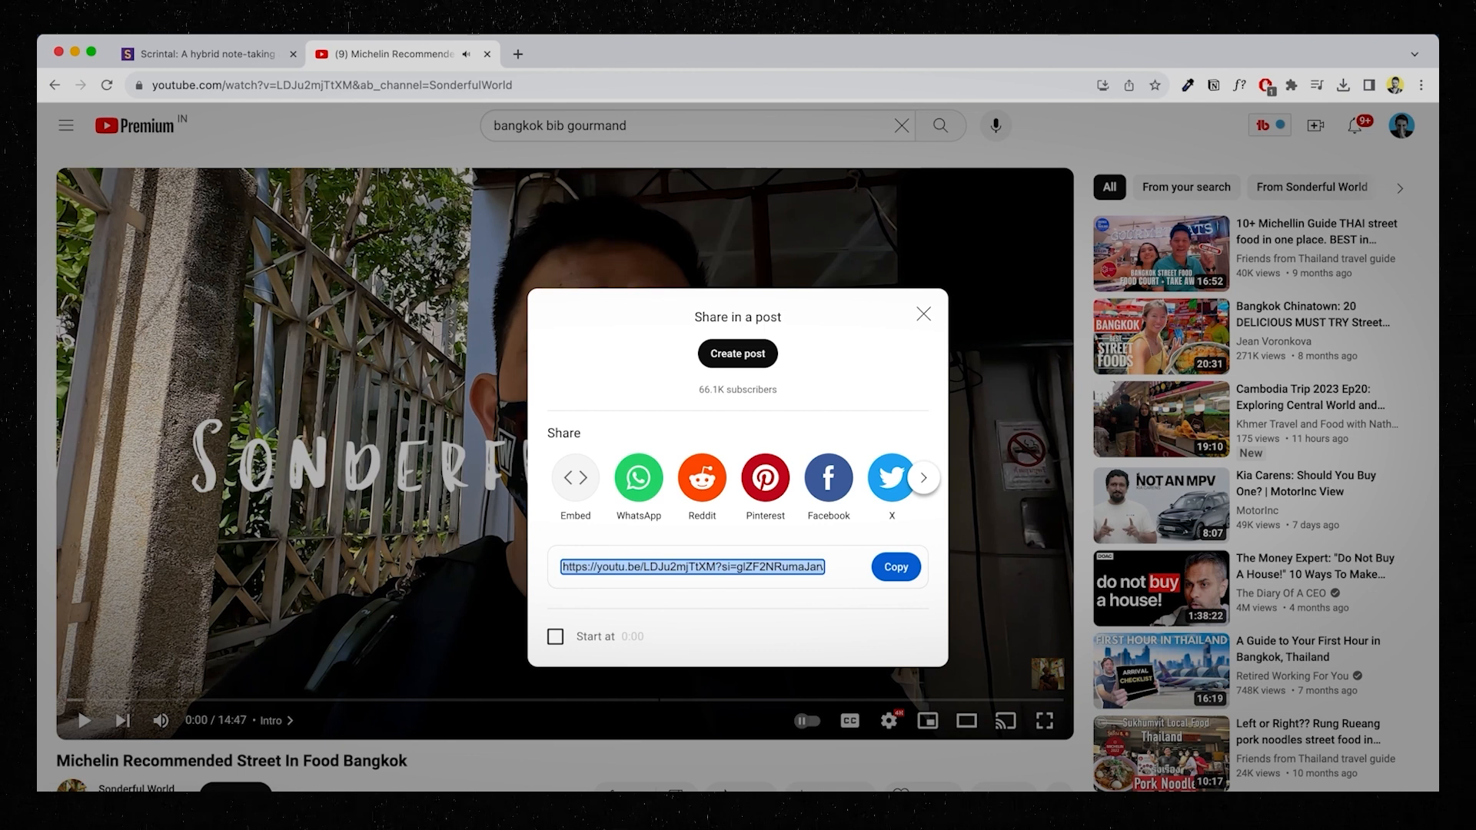
click(207, 54)
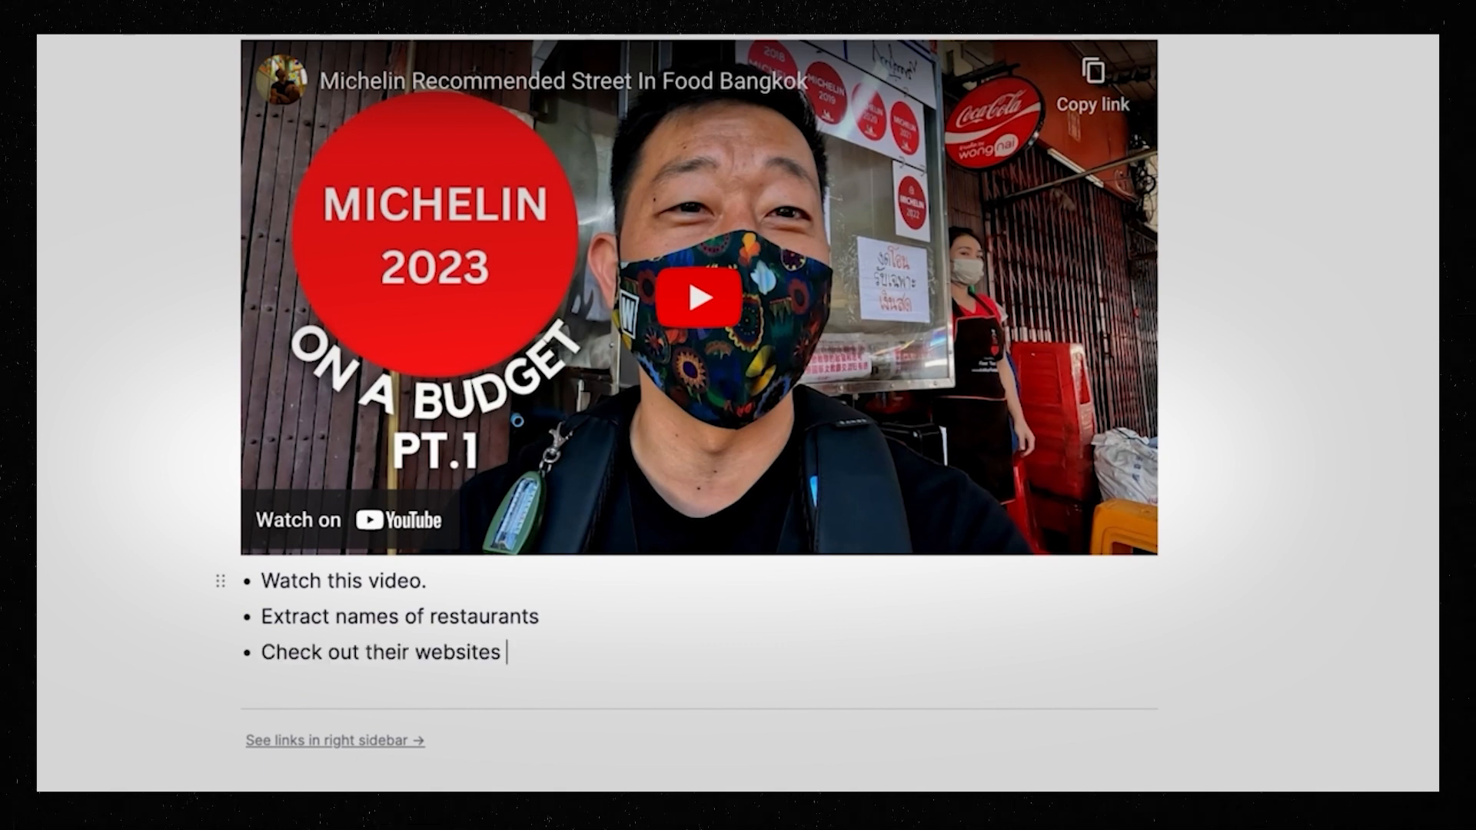
Paste the video and task bullets into the card, then drag a new card from Analysis of Competition.
text(and apps.)
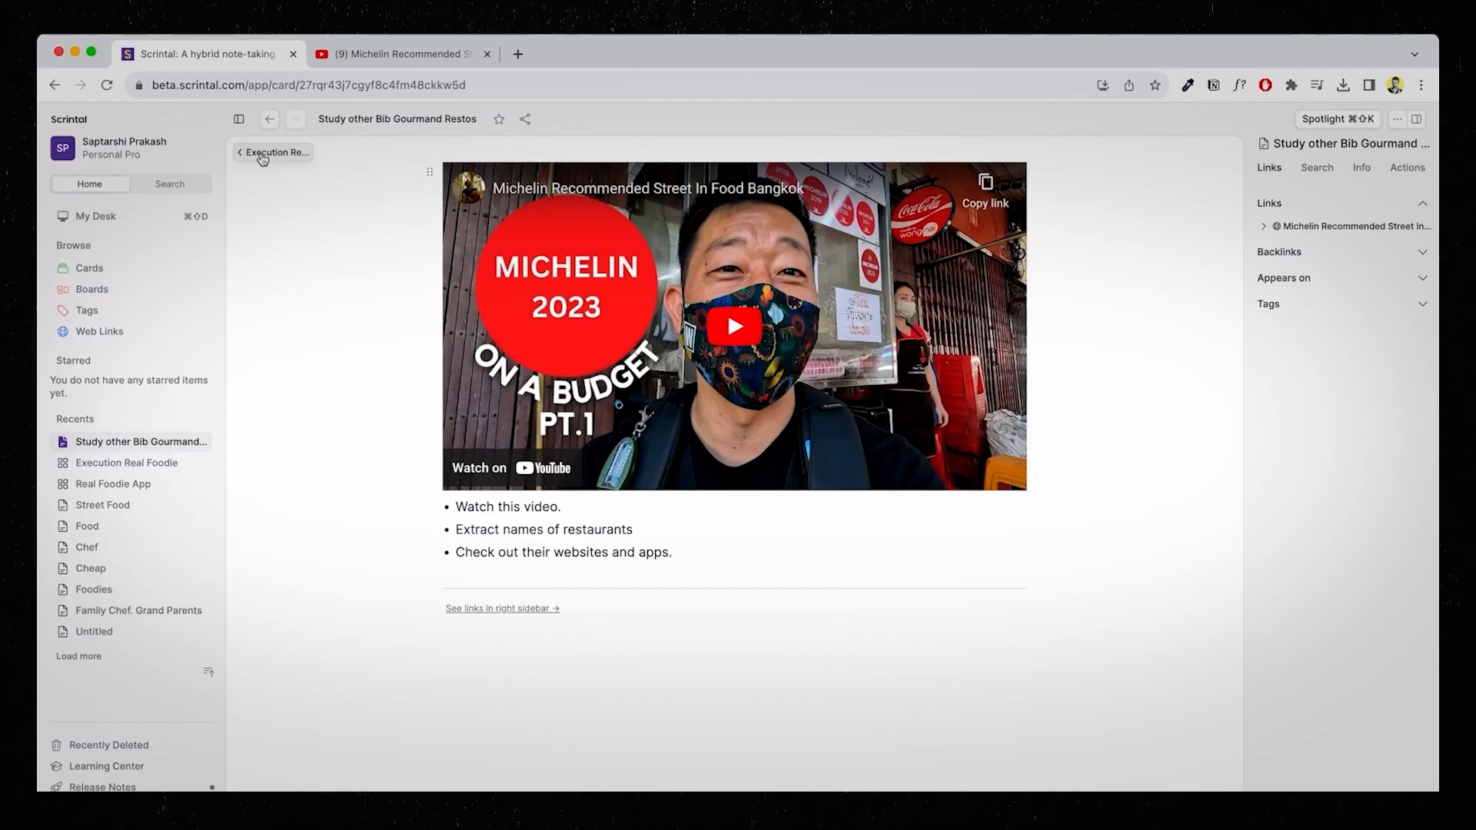
click(273, 152)
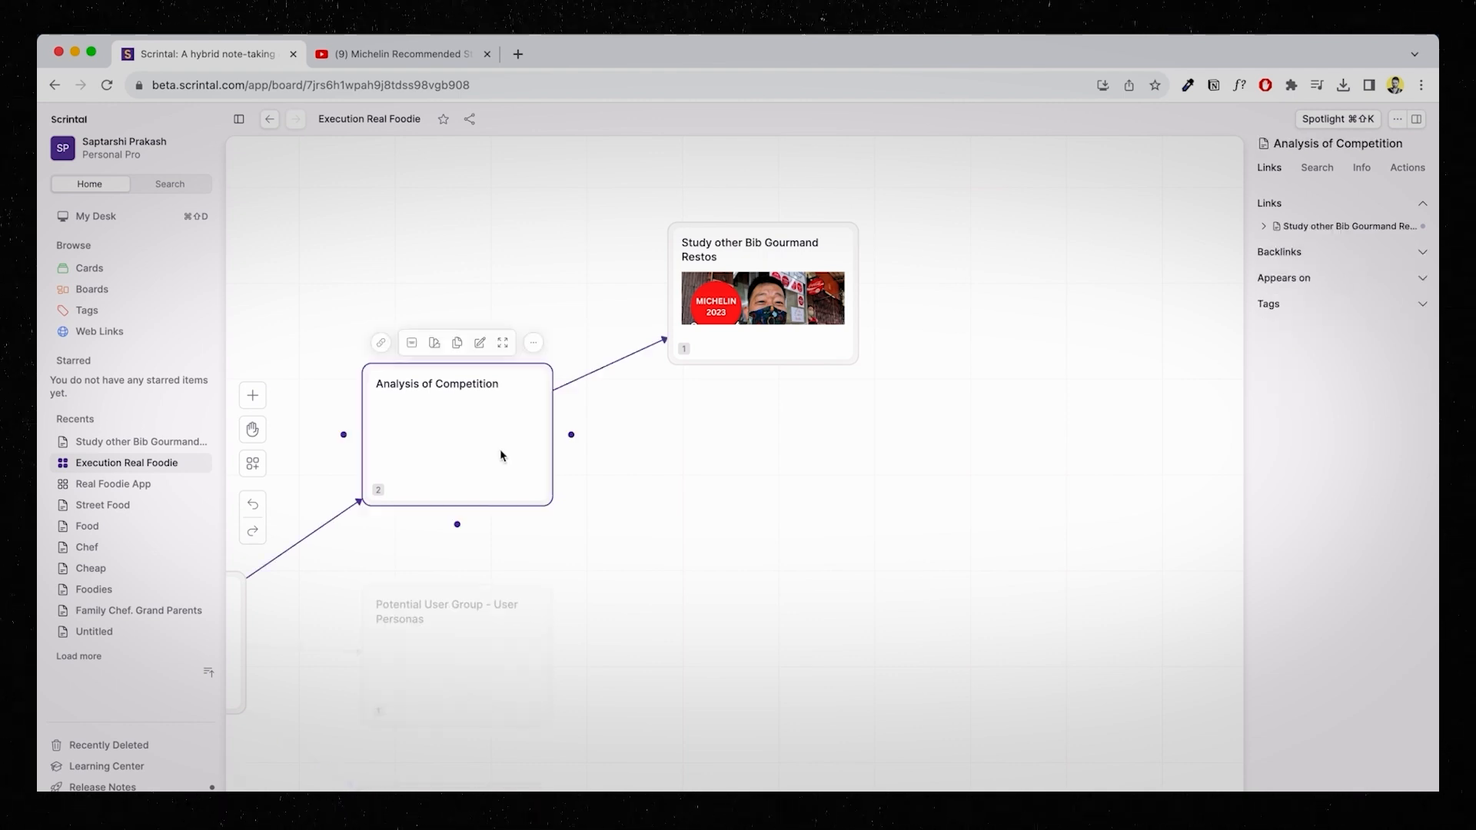
click(251, 395)
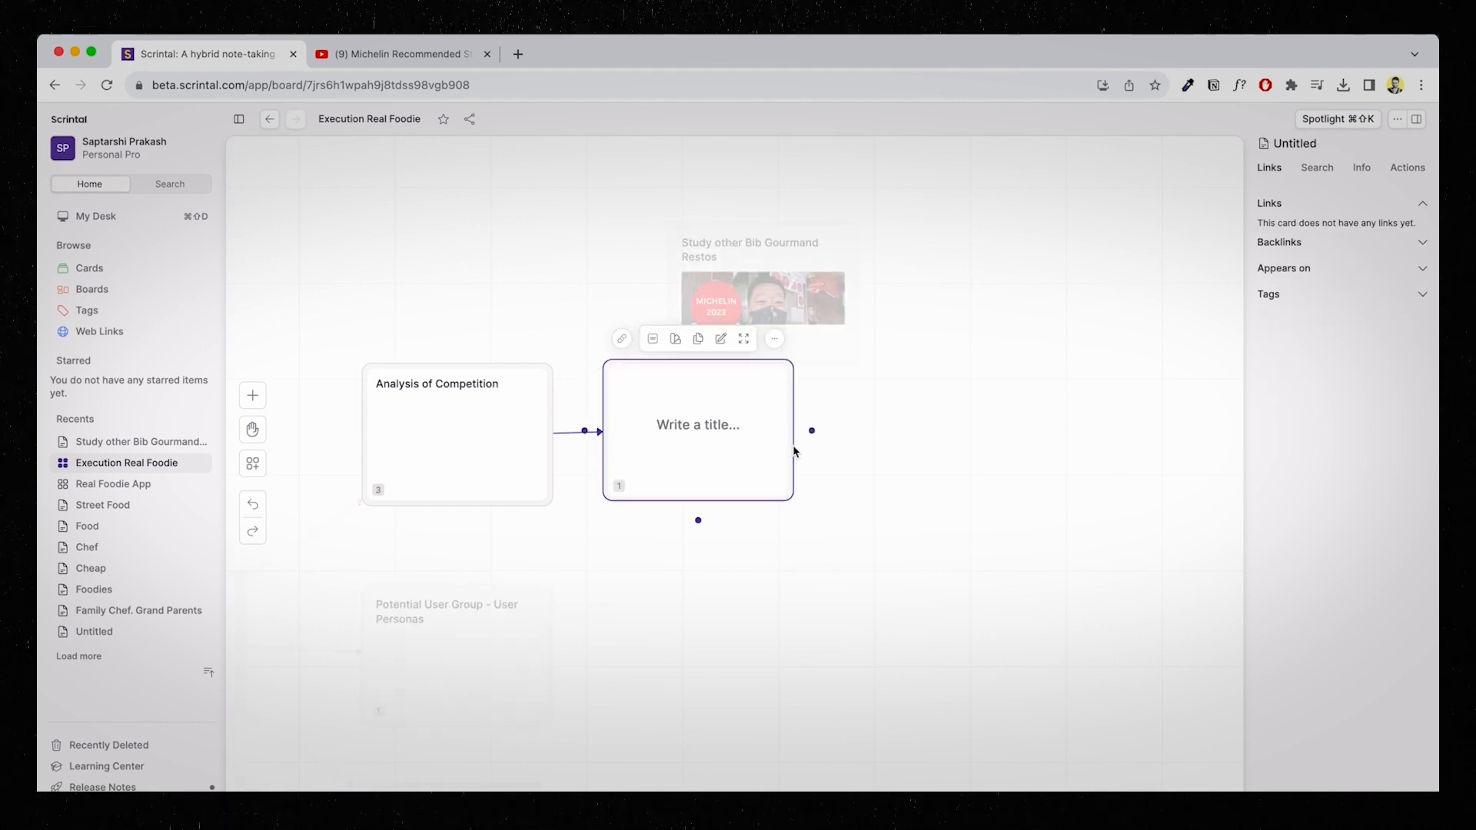
Title the card 'Study other Food Tech apps' and list Swiggy, Zomato, Grab, Gojek and more.
text(ch apps)
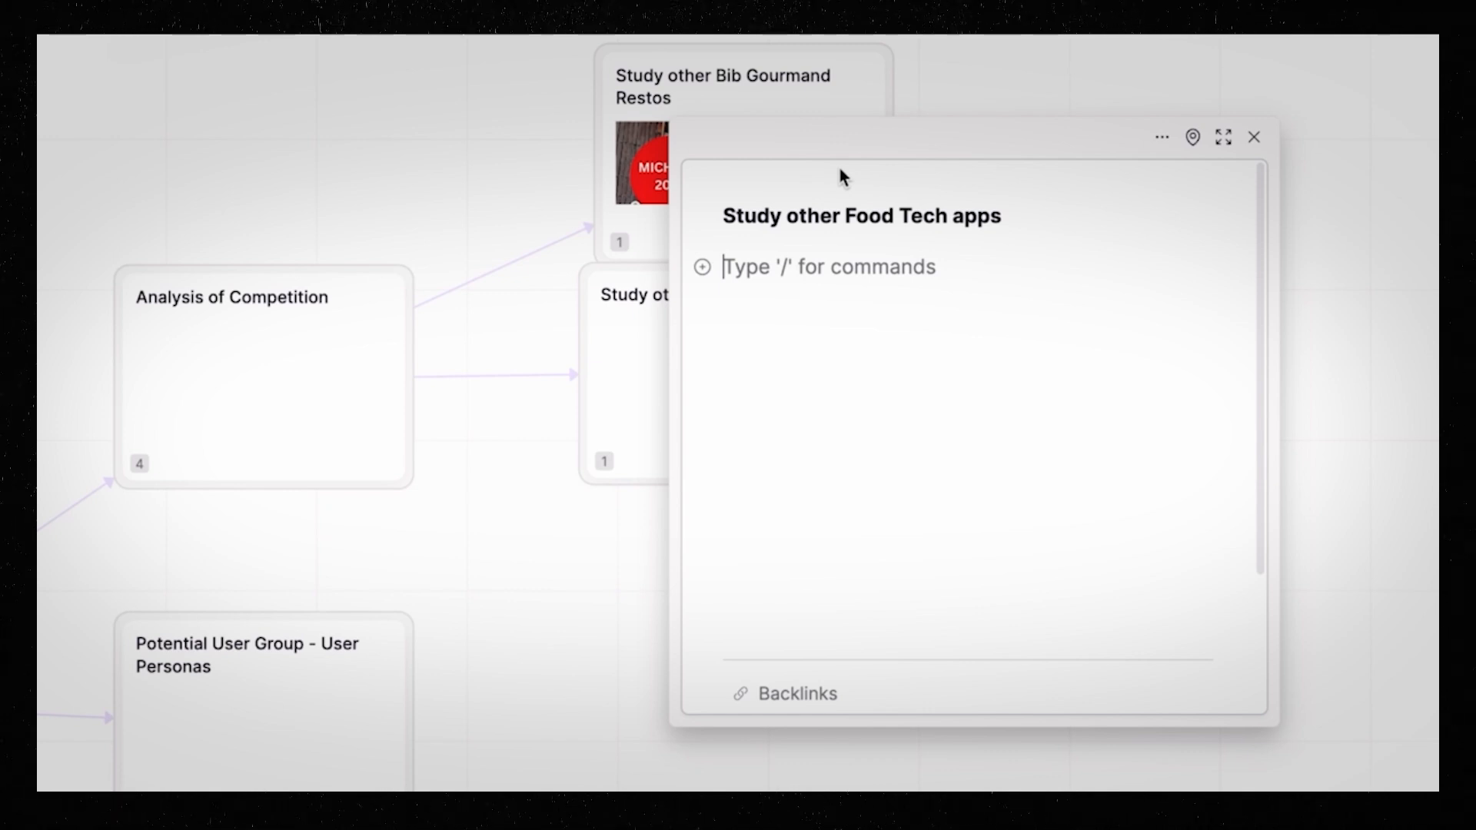
text(Swiggy)
text(Deliverio)
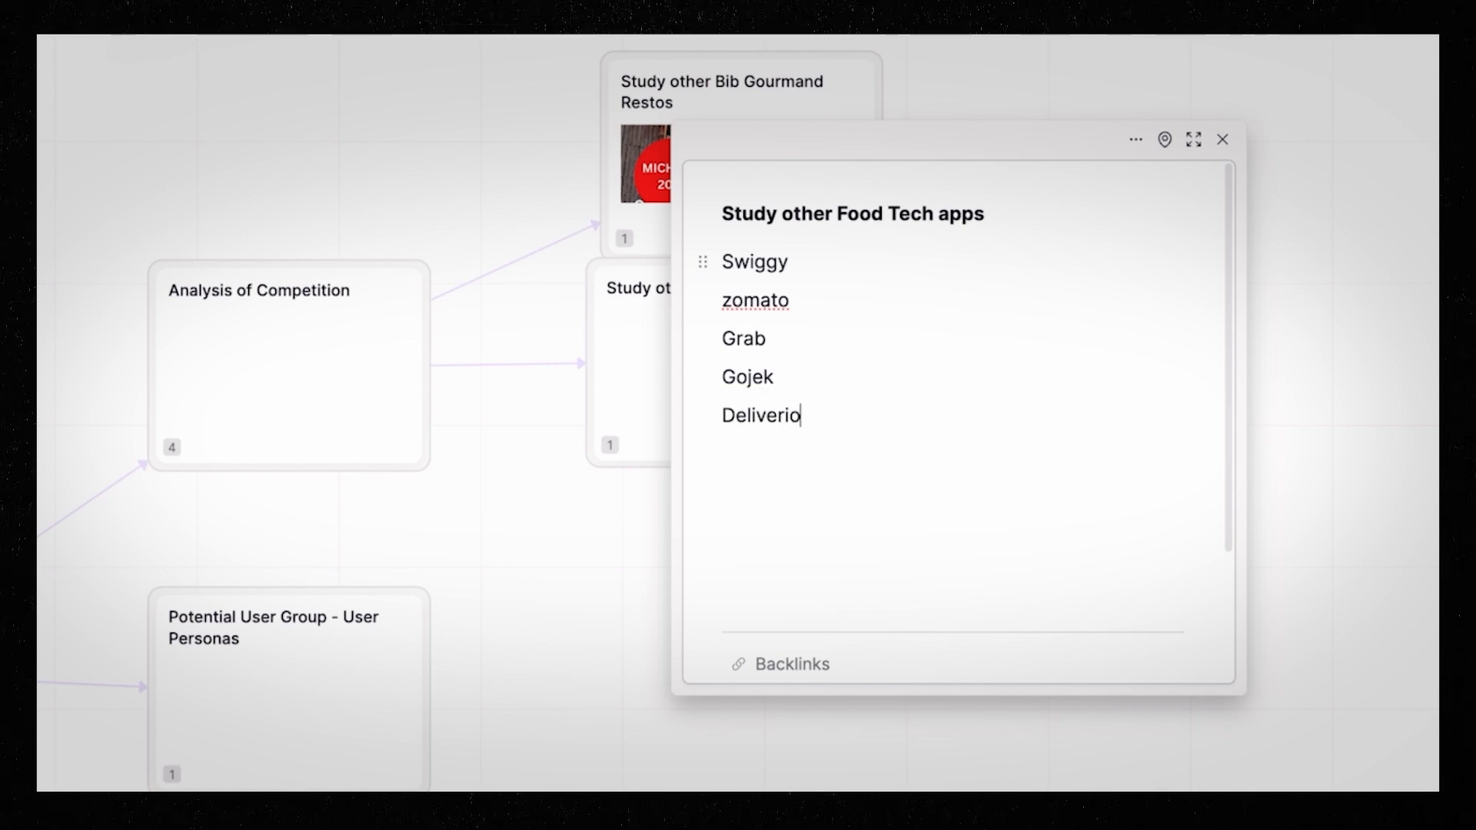
text(Post)
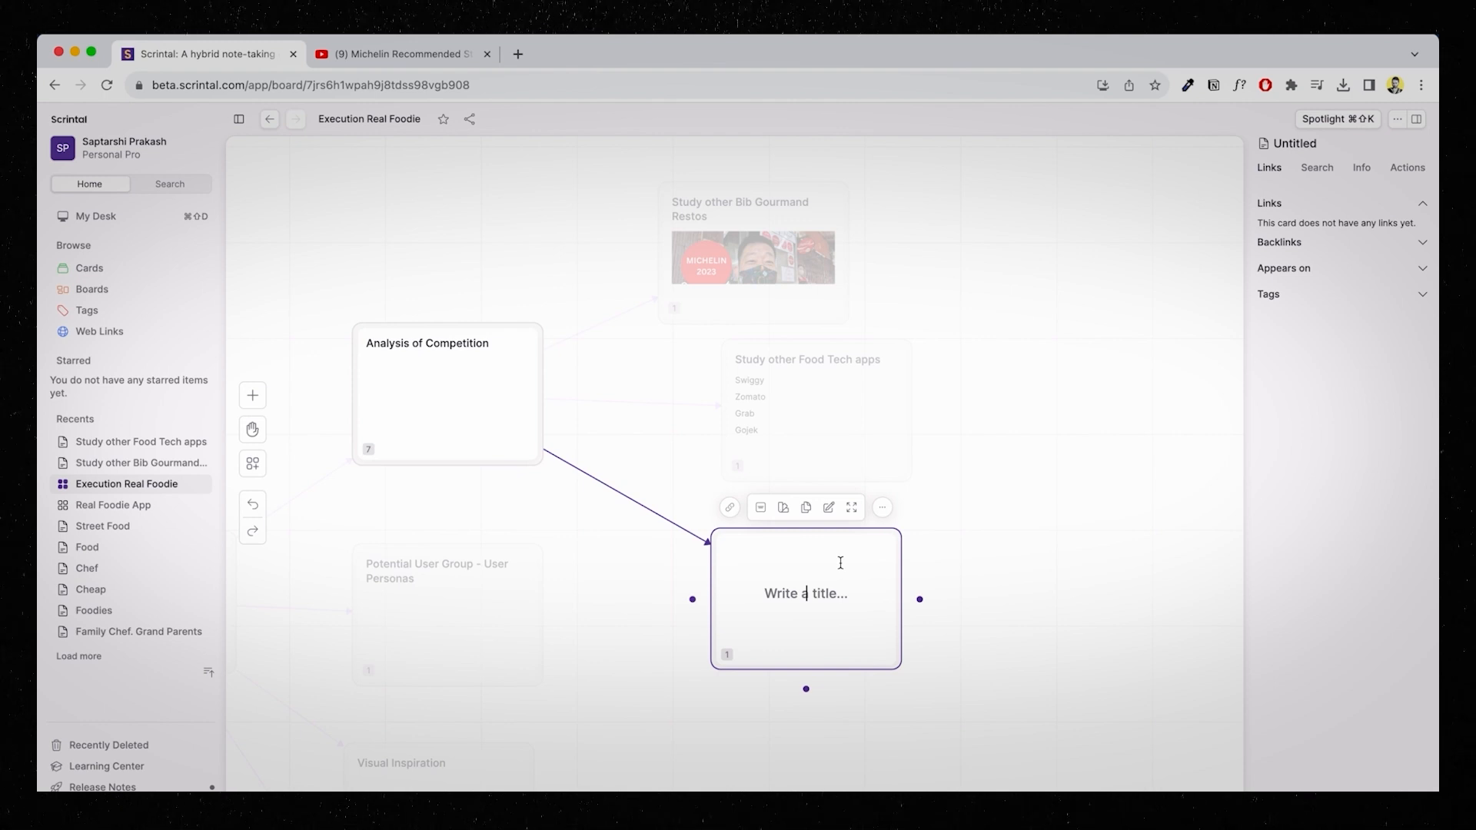
Add Michelin-website and food-blogger-review cards; extend the apps list with Deliveroo, Postmates, Uber Eats.
text(Checkout the website of Michelin)
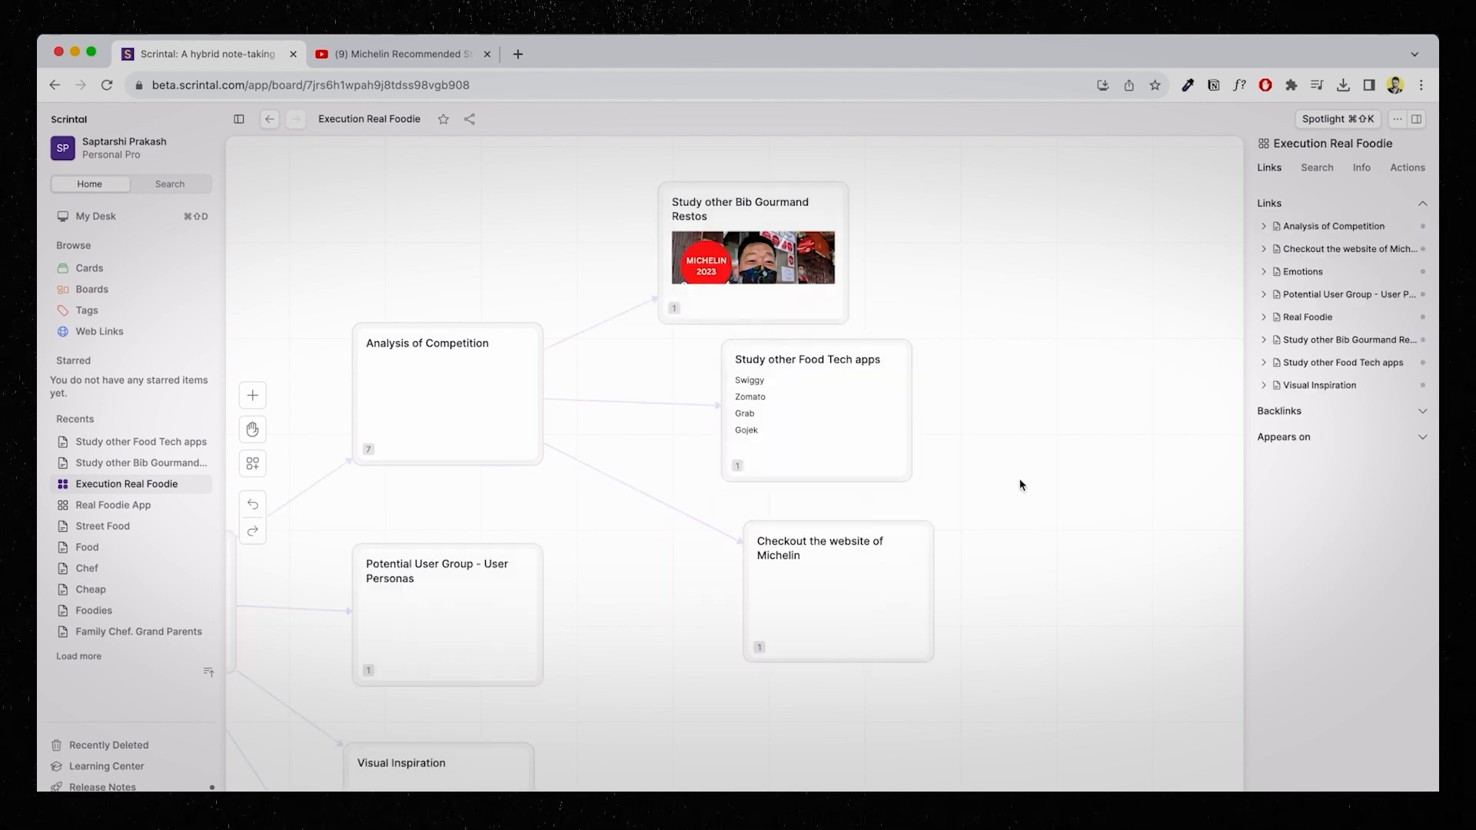
click(837, 590)
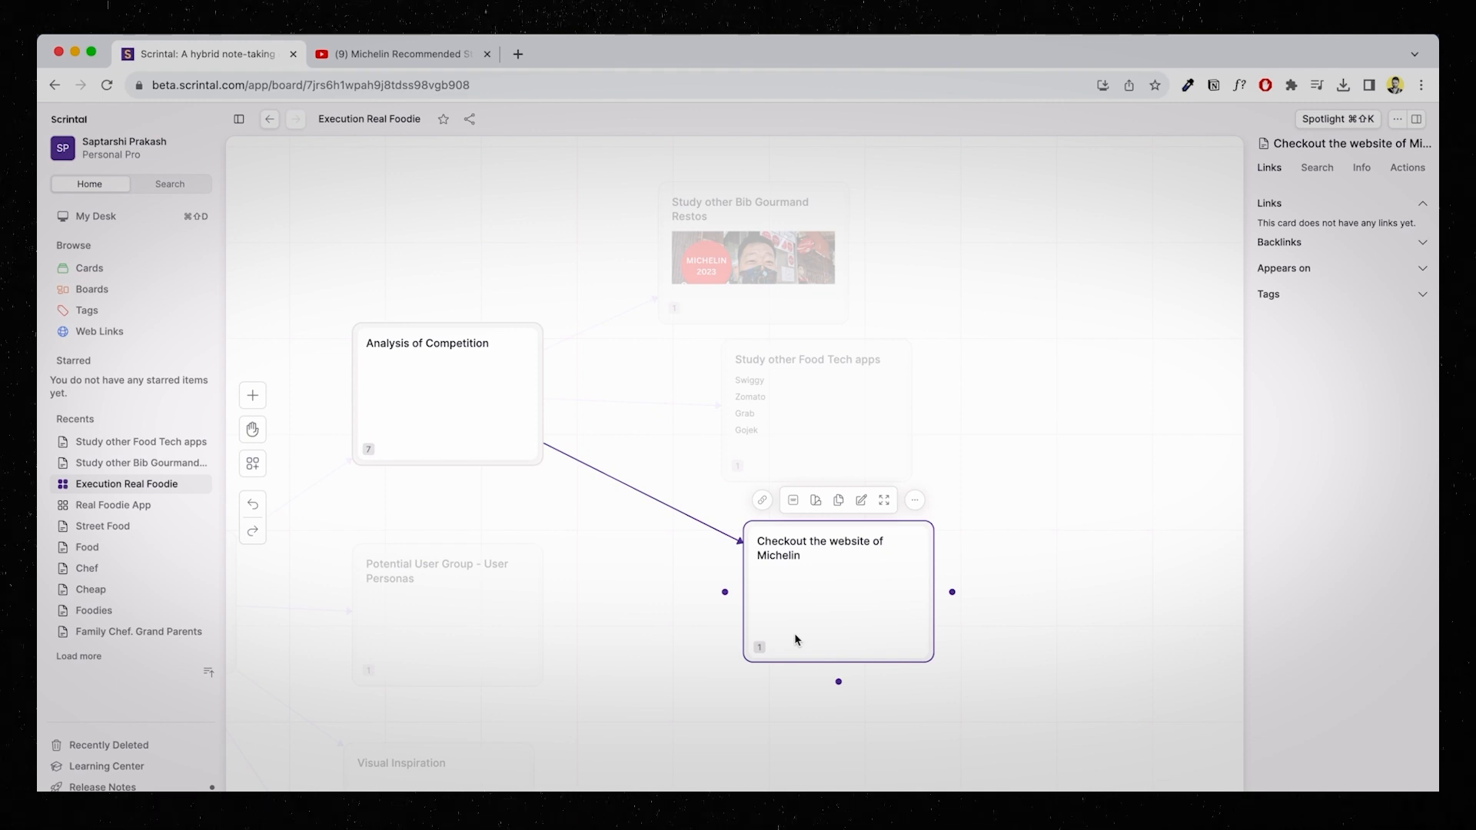
click(1061, 432)
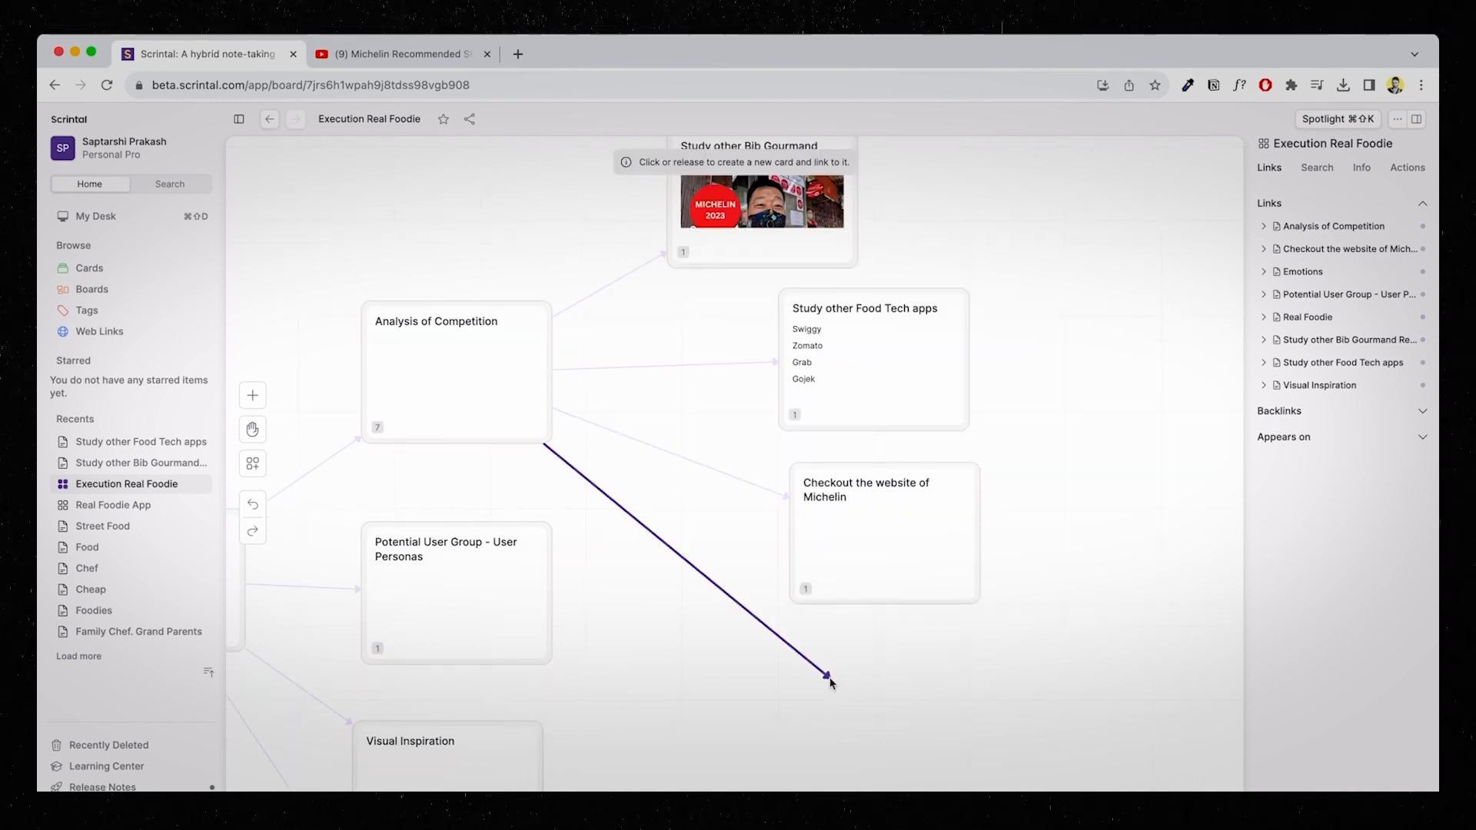
text(check review)
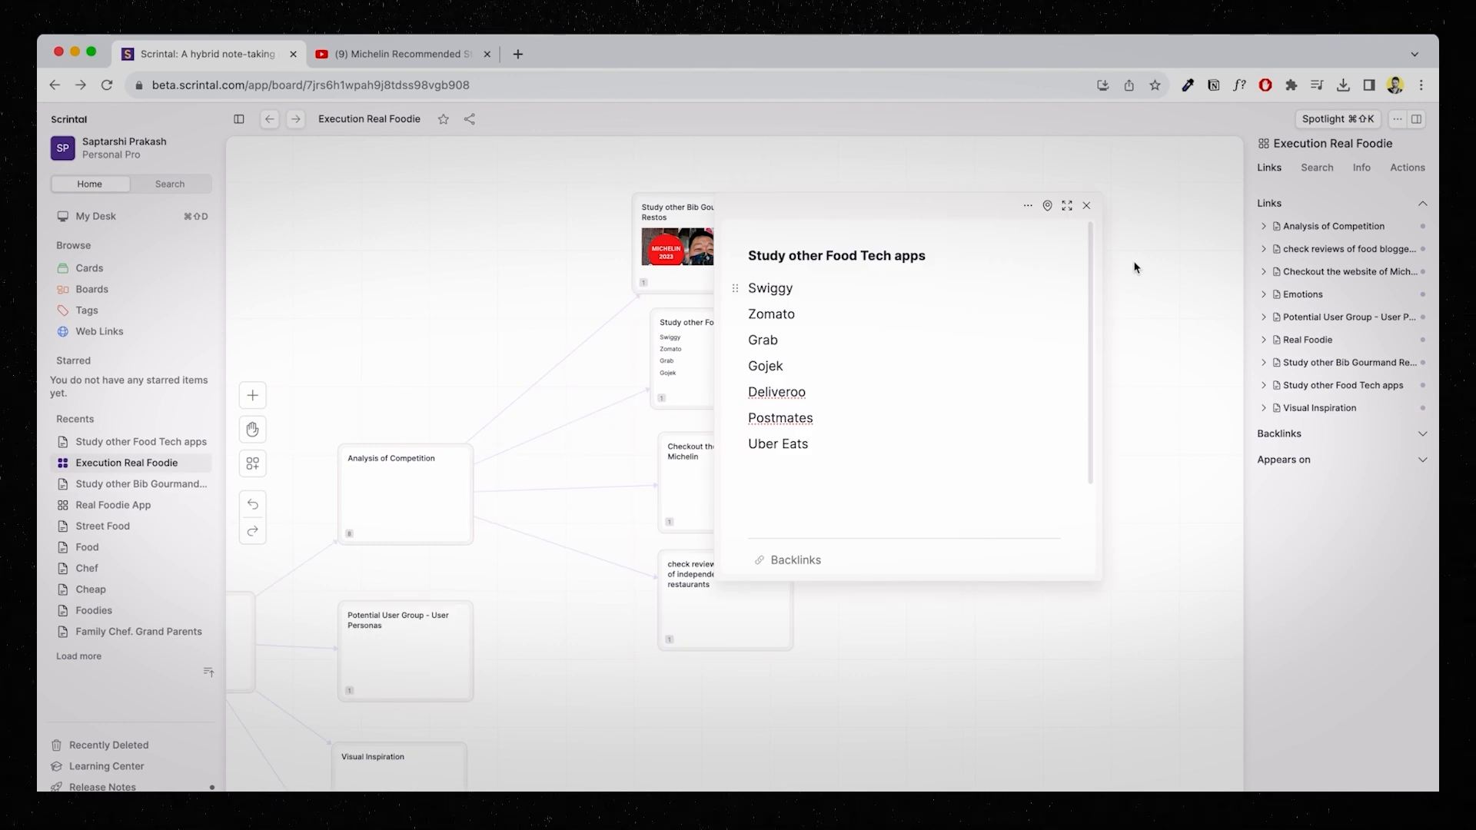
click(1085, 205)
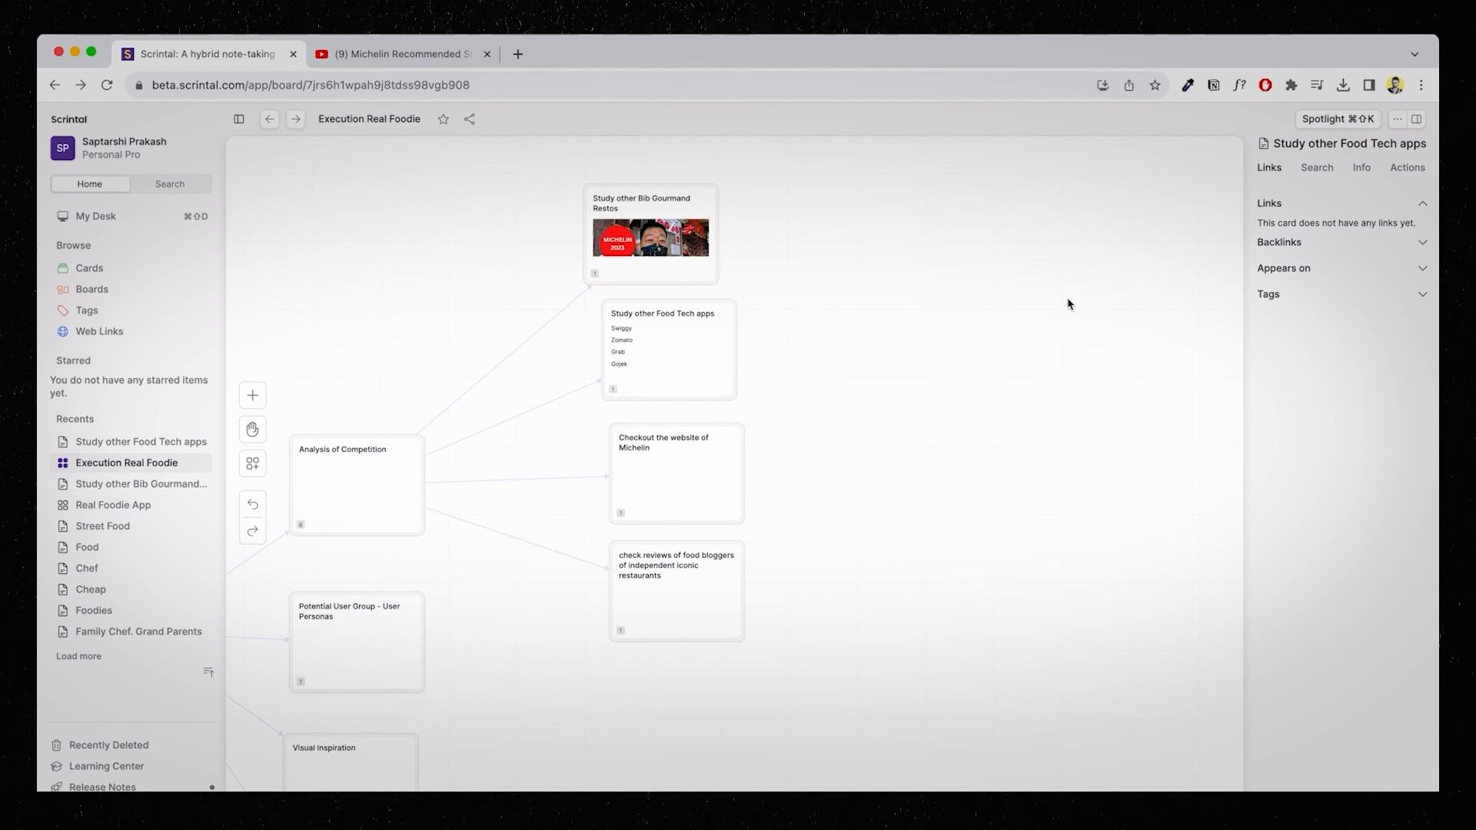
mouse_move(908, 313)
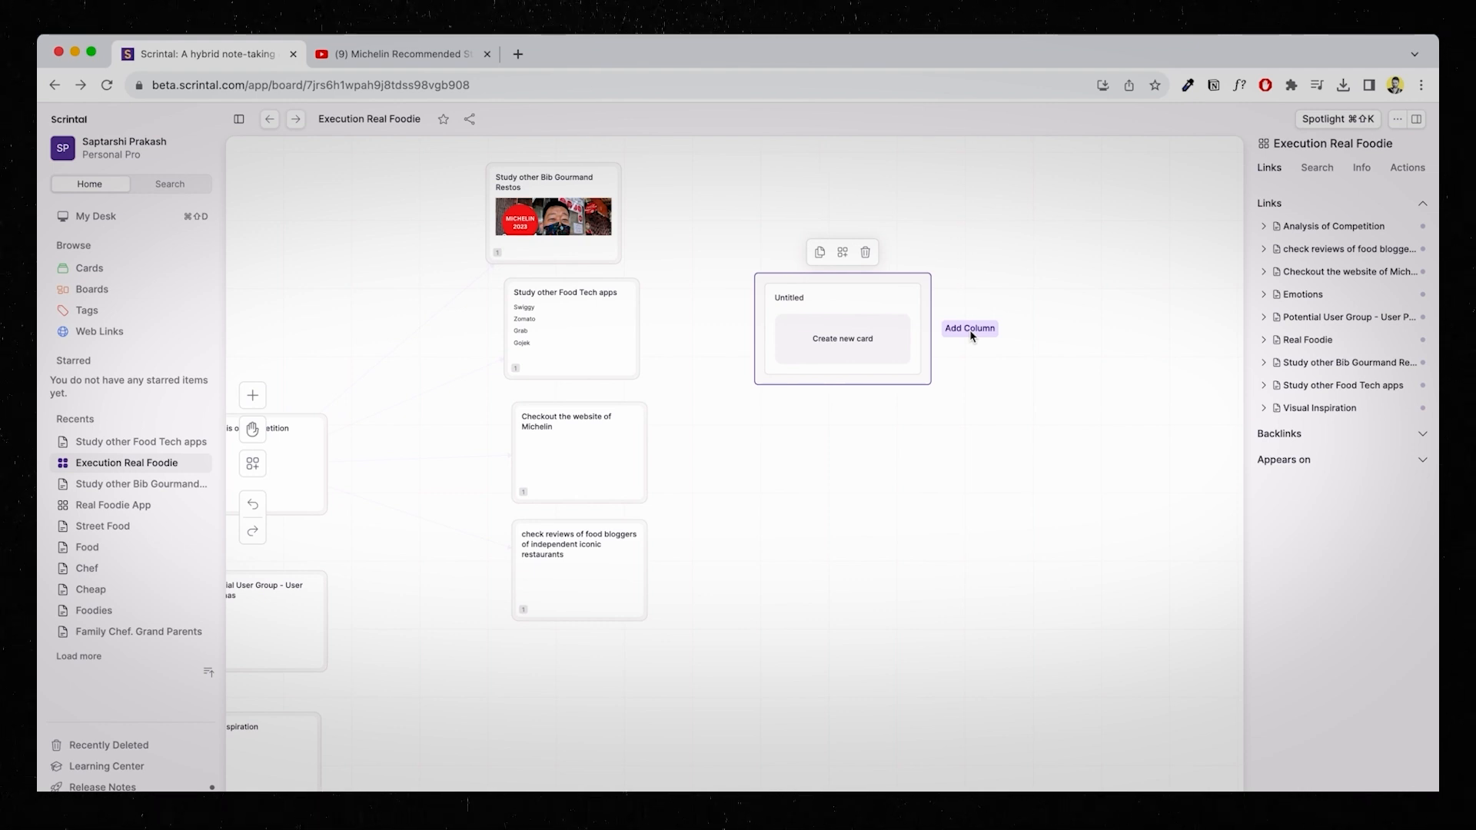
Add Task, In Progress and Done columns, place the four research cards under Task, and open the Bib Gourmand card.
click(969, 327)
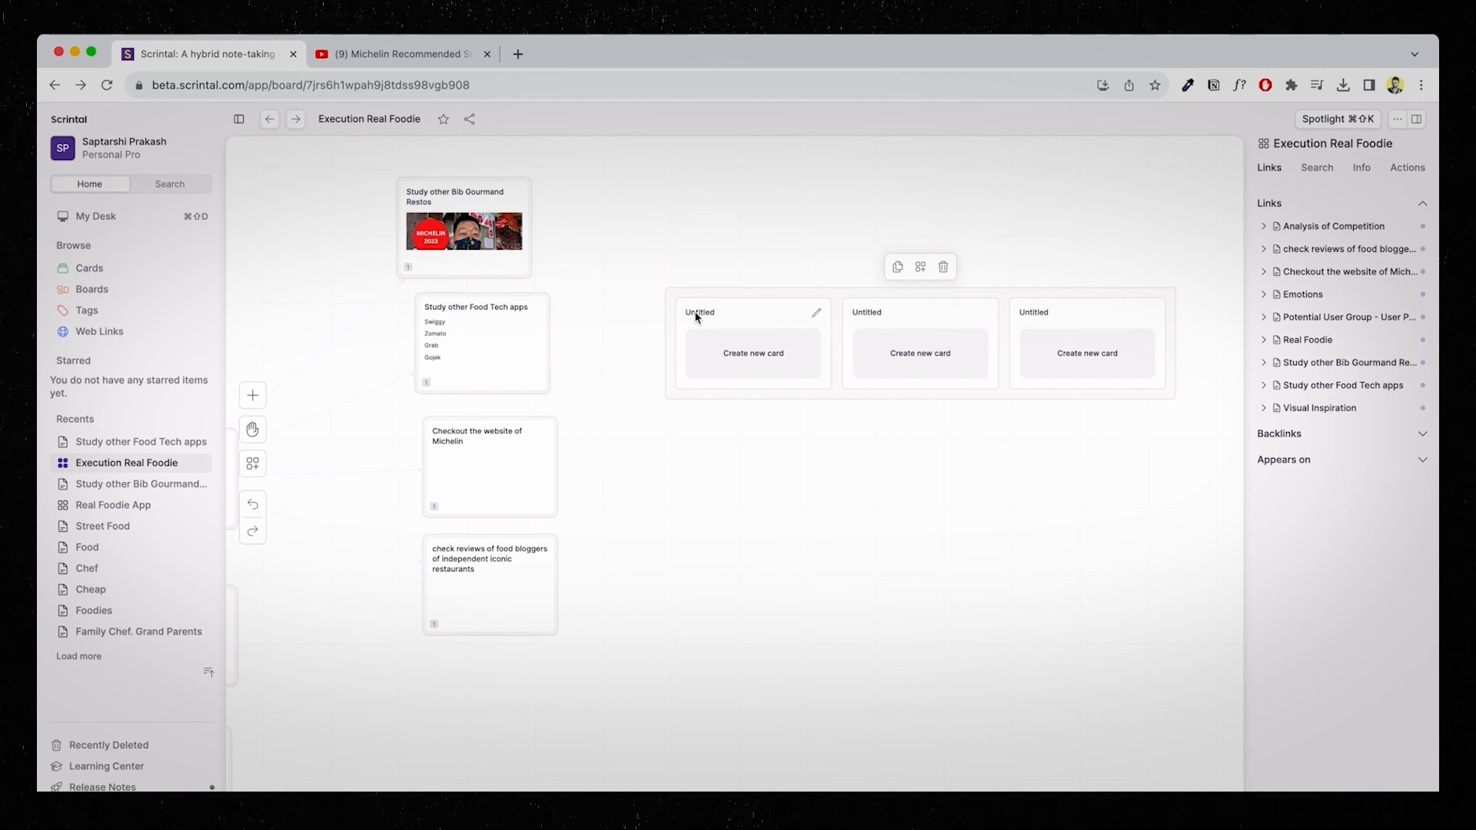
double_click(700, 311)
text(Task)
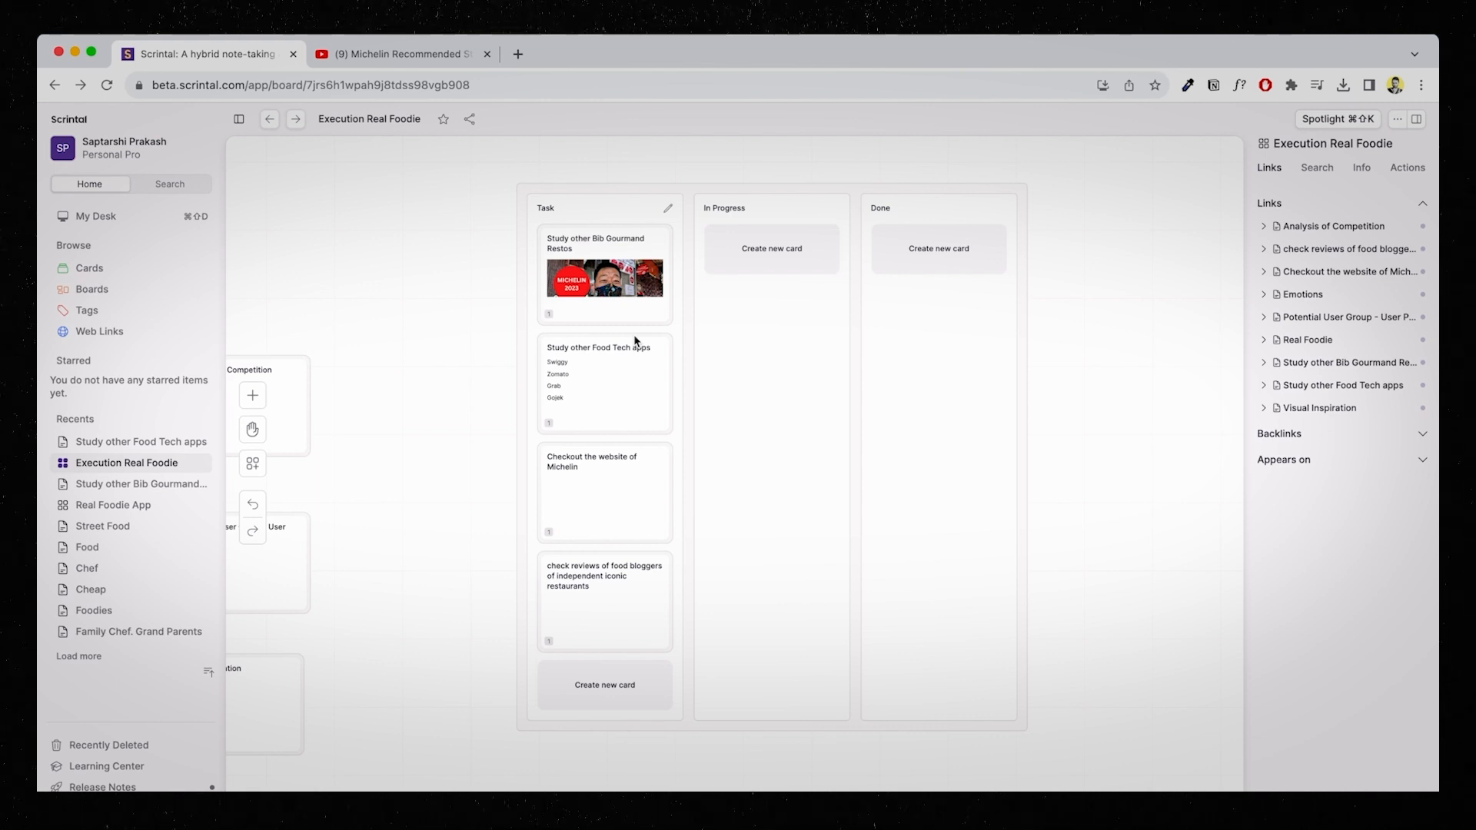
click(939, 168)
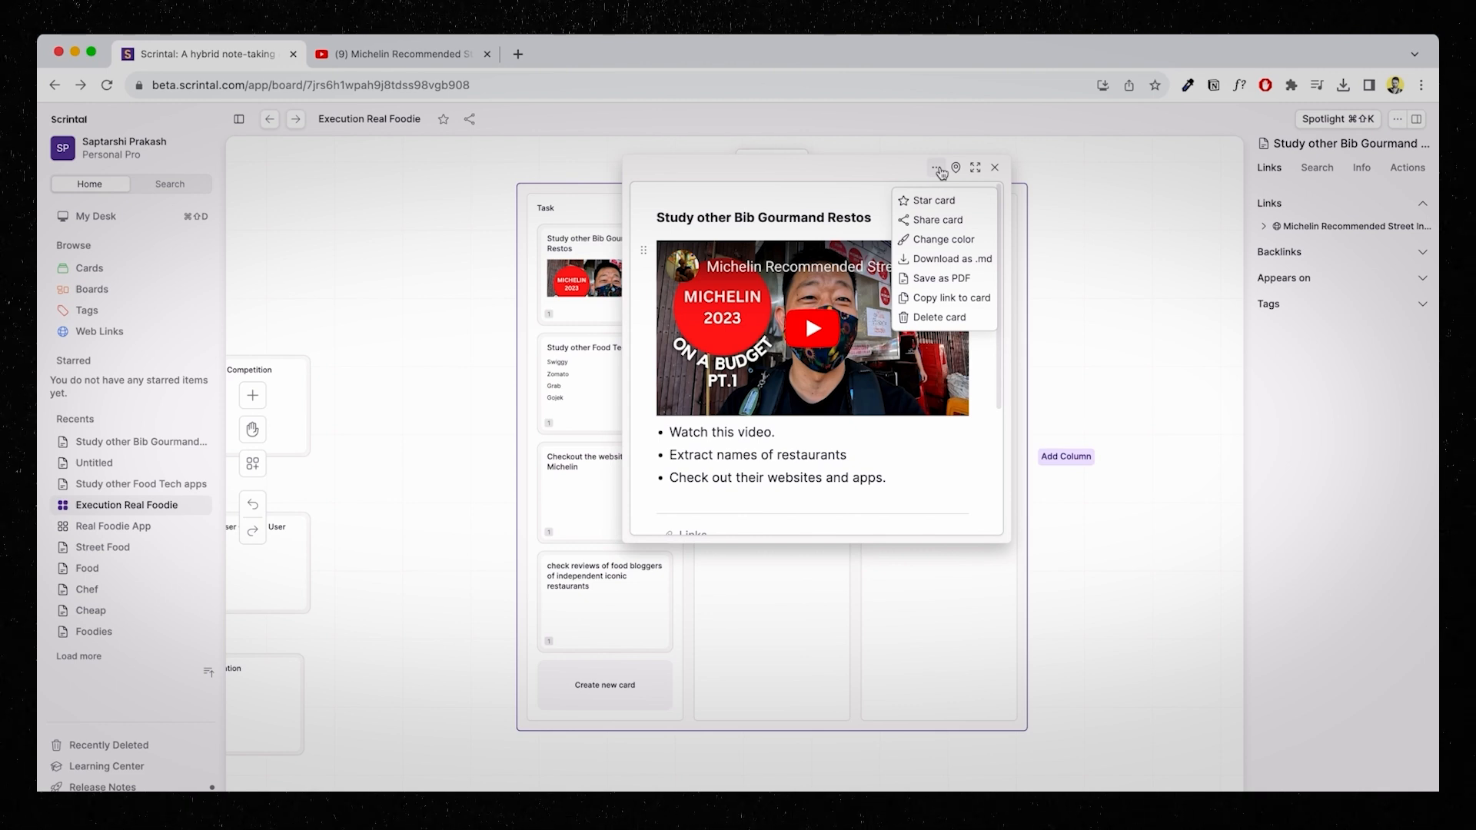
Share the Bib Gourmand card with a collaborator by entering 'contact' as the invitee.
click(938, 219)
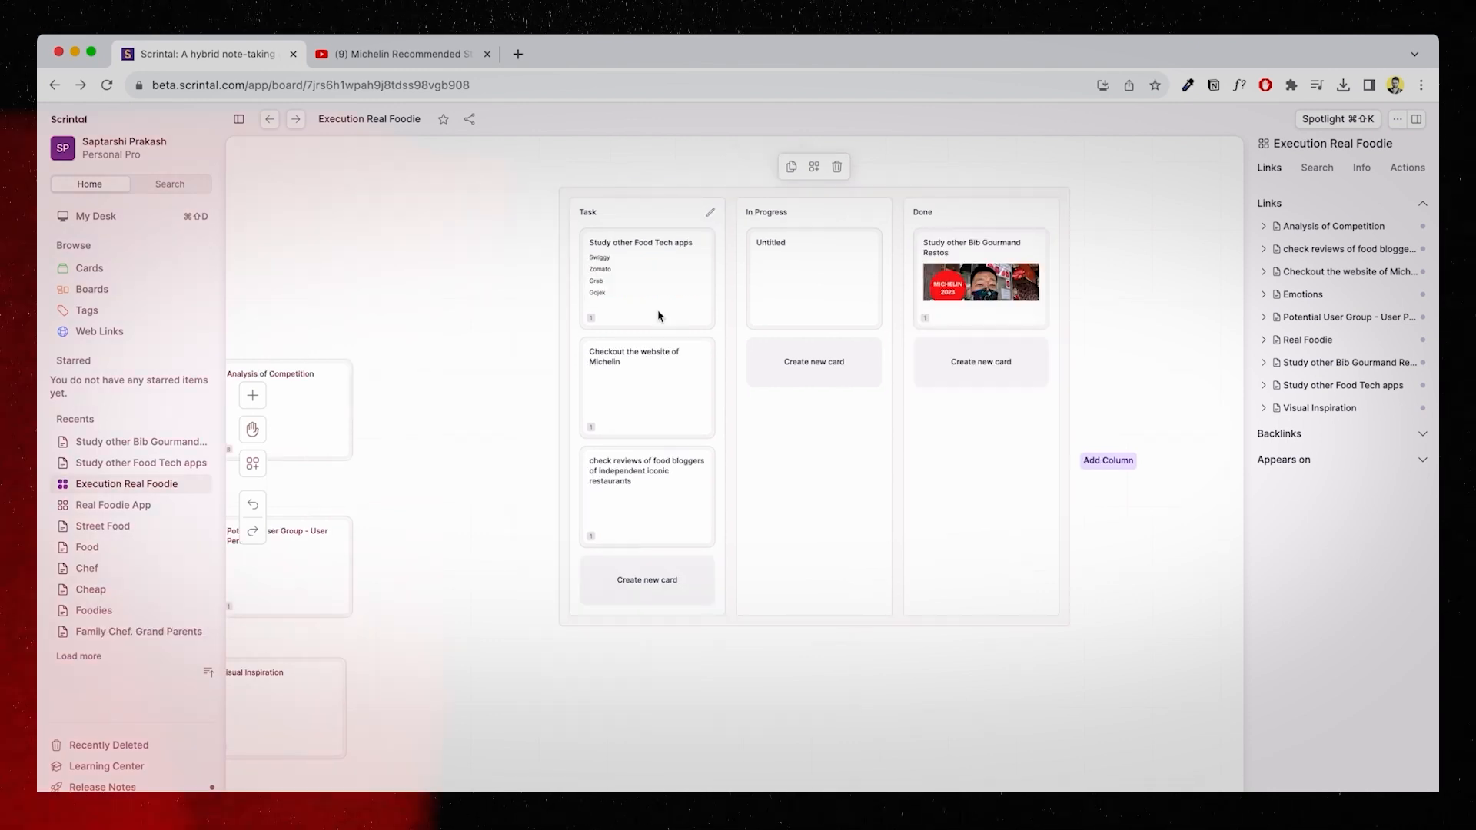
text(contact)
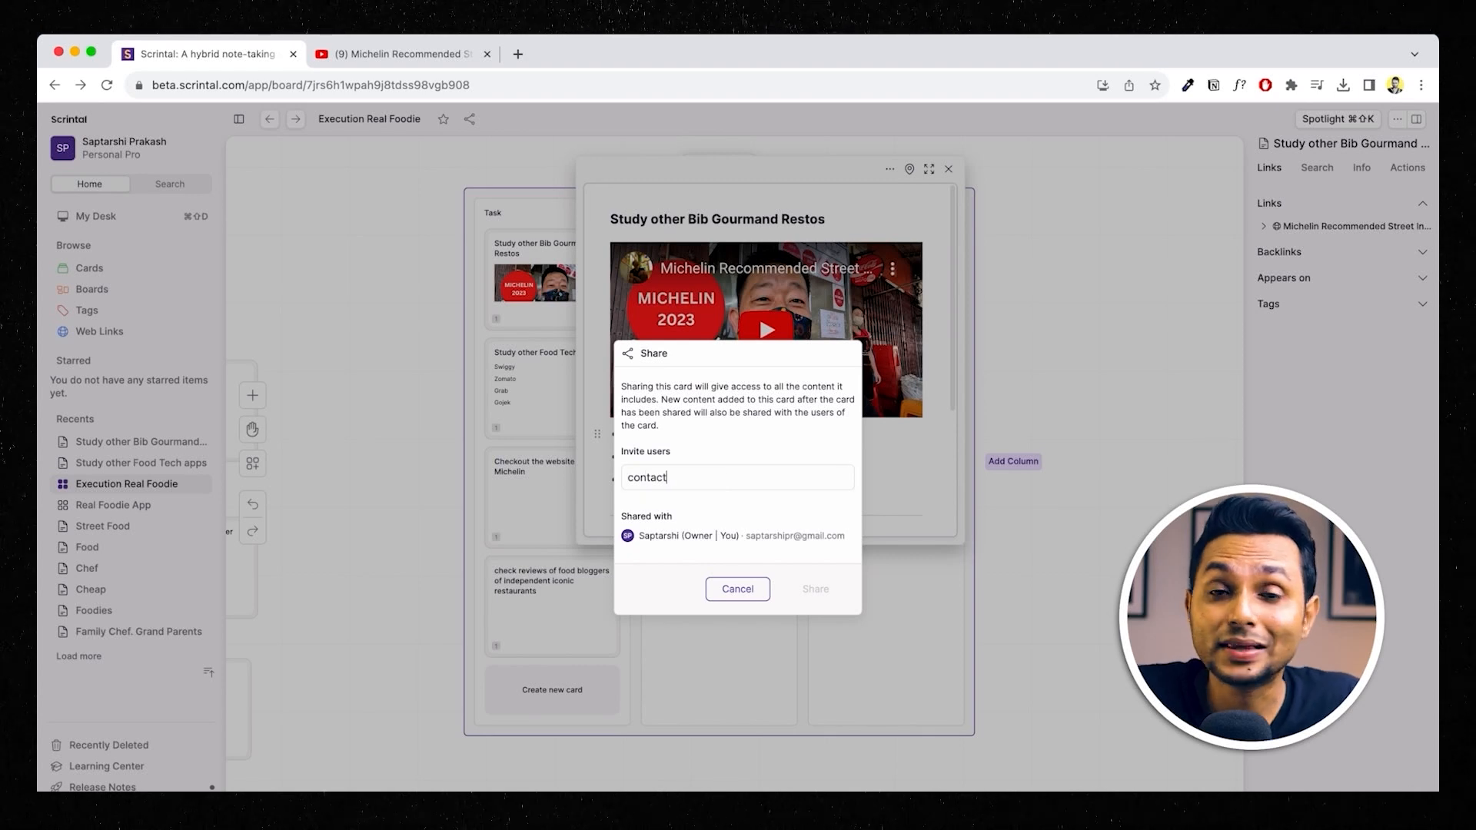
click(815, 589)
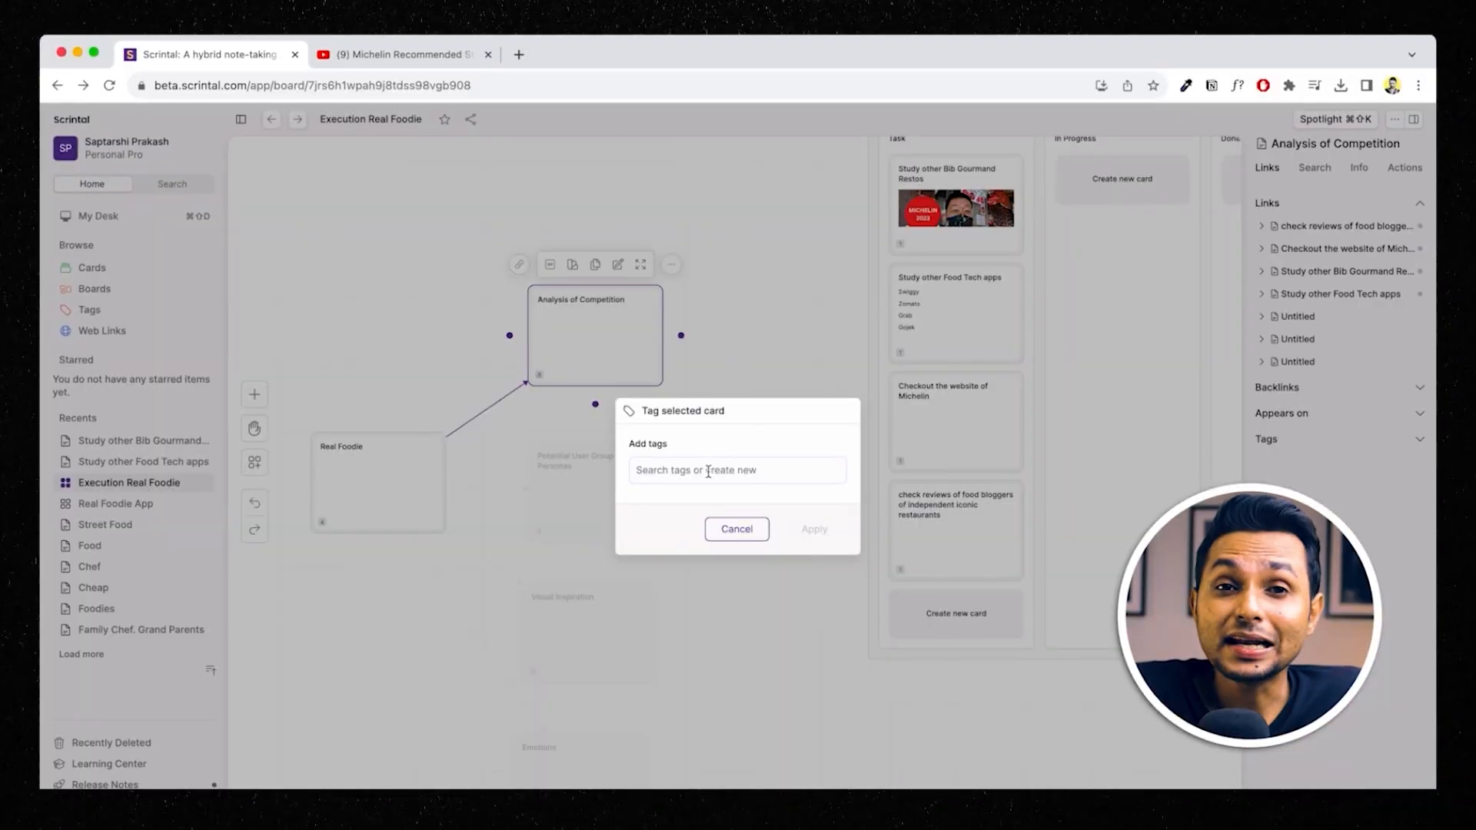
Apply a new #competition research tag, then reopen the Execution Real Foodie board from My Desk.
text(Competition R)
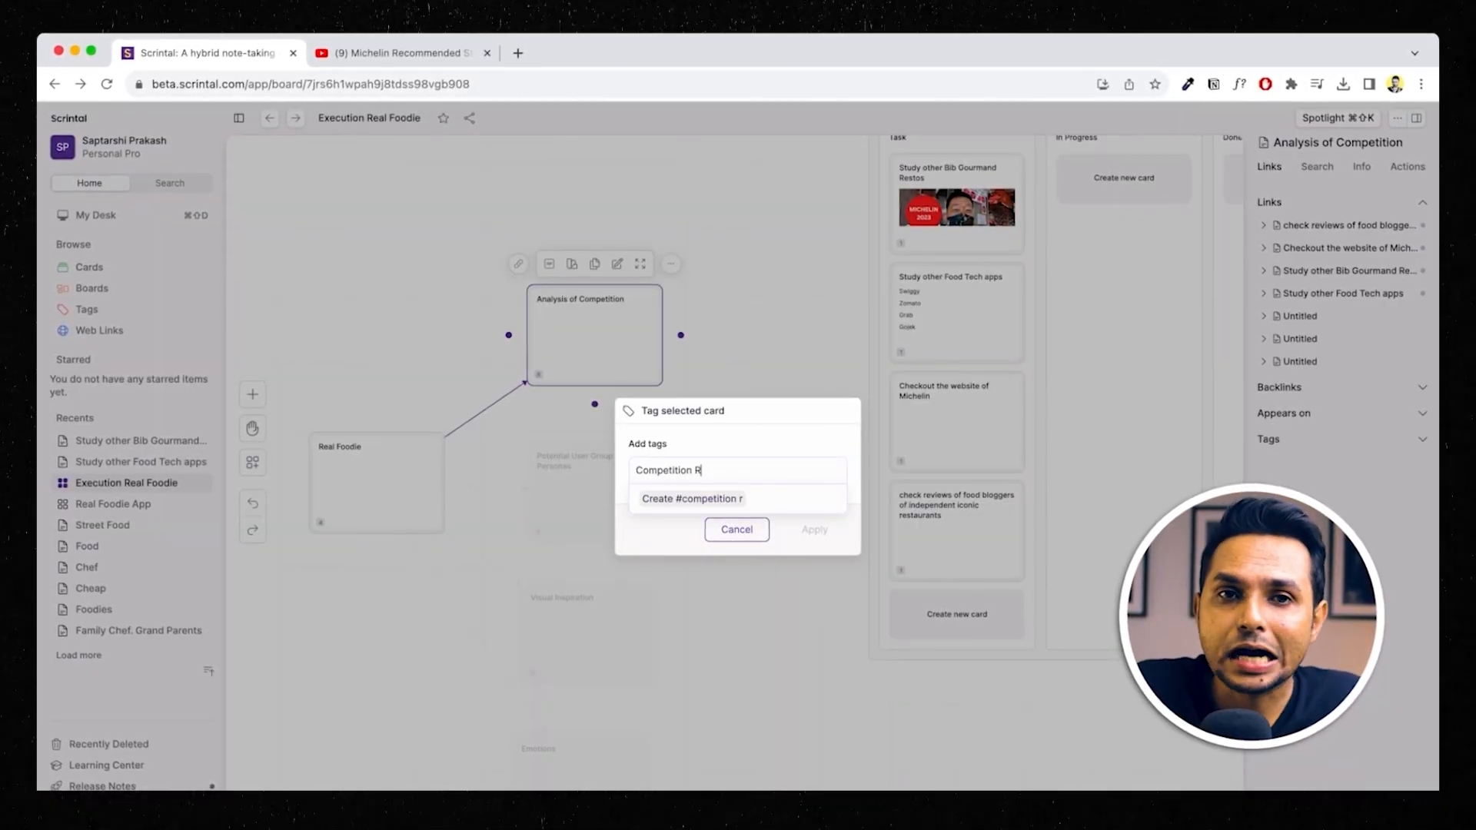
text(esearch)
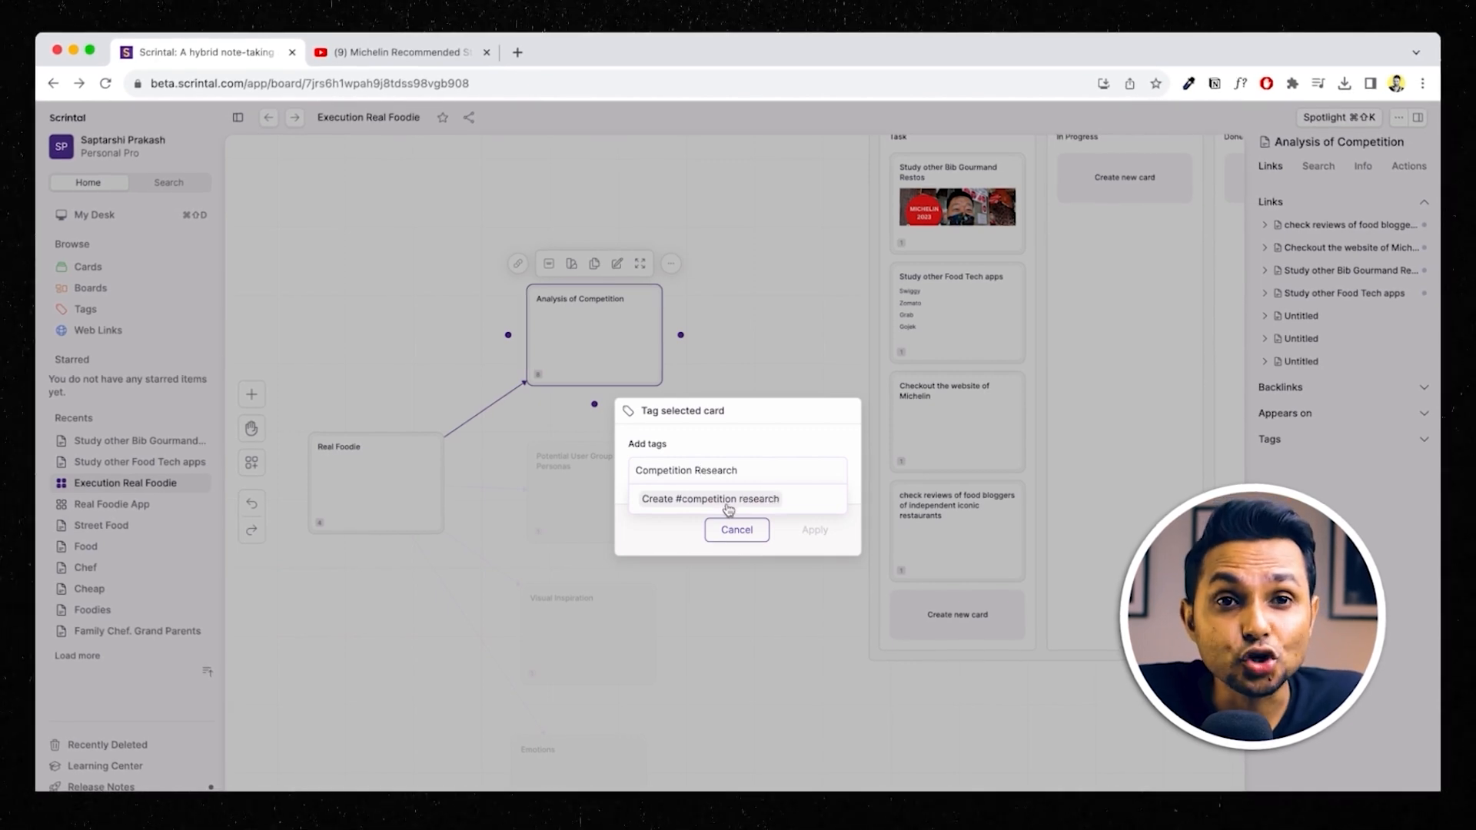
click(710, 499)
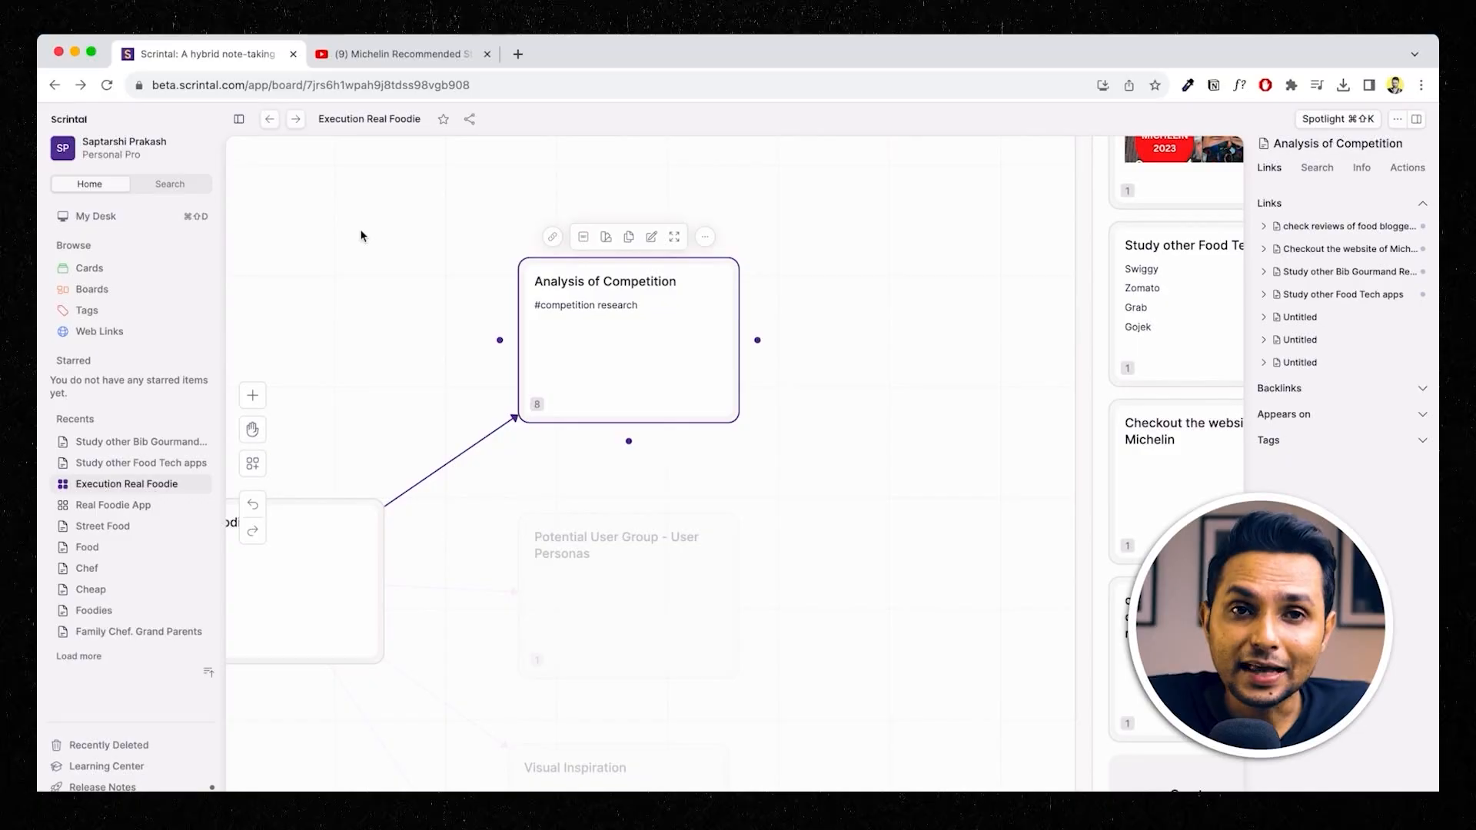
click(87, 310)
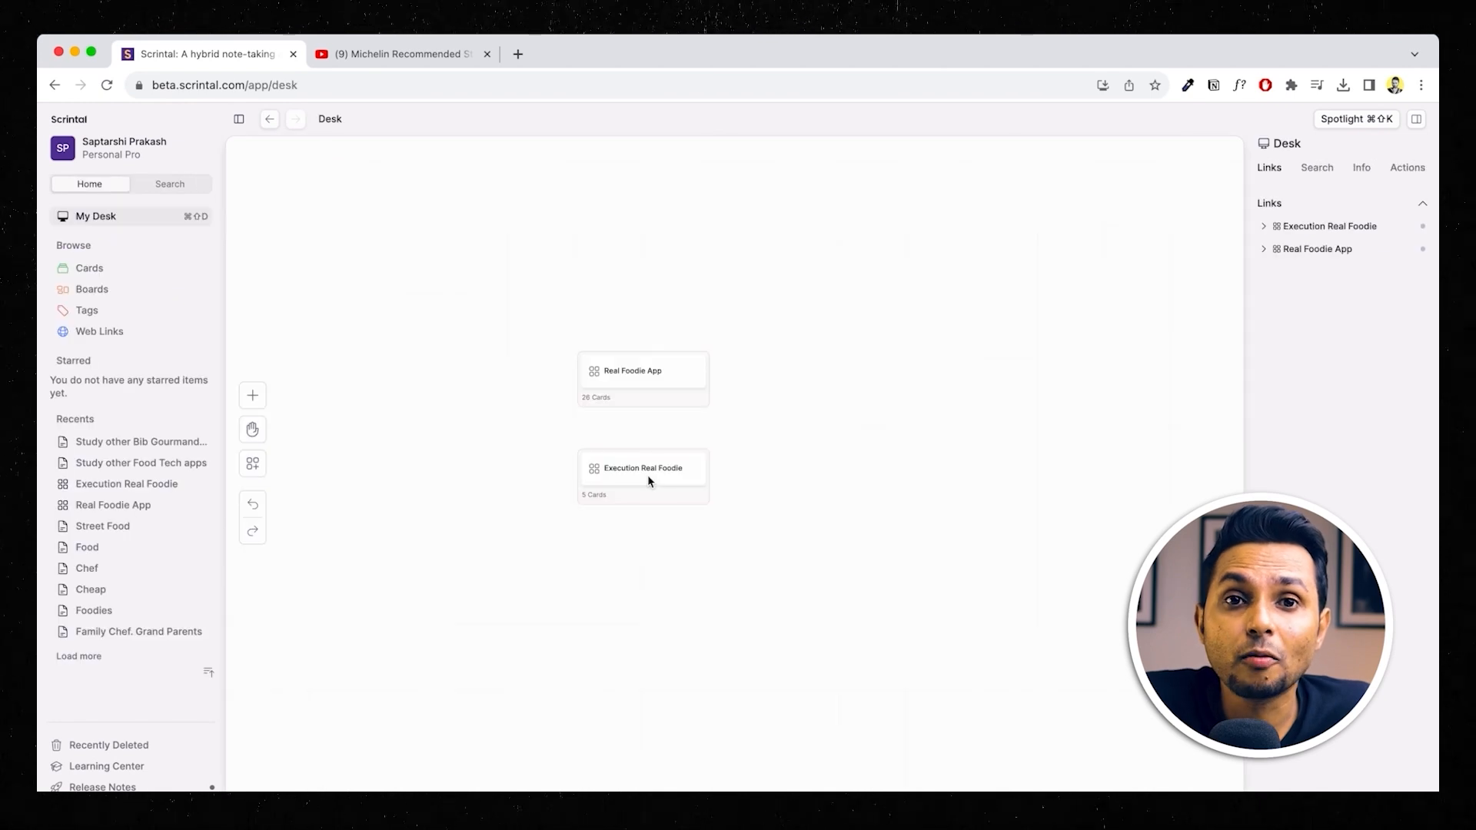
click(643, 468)
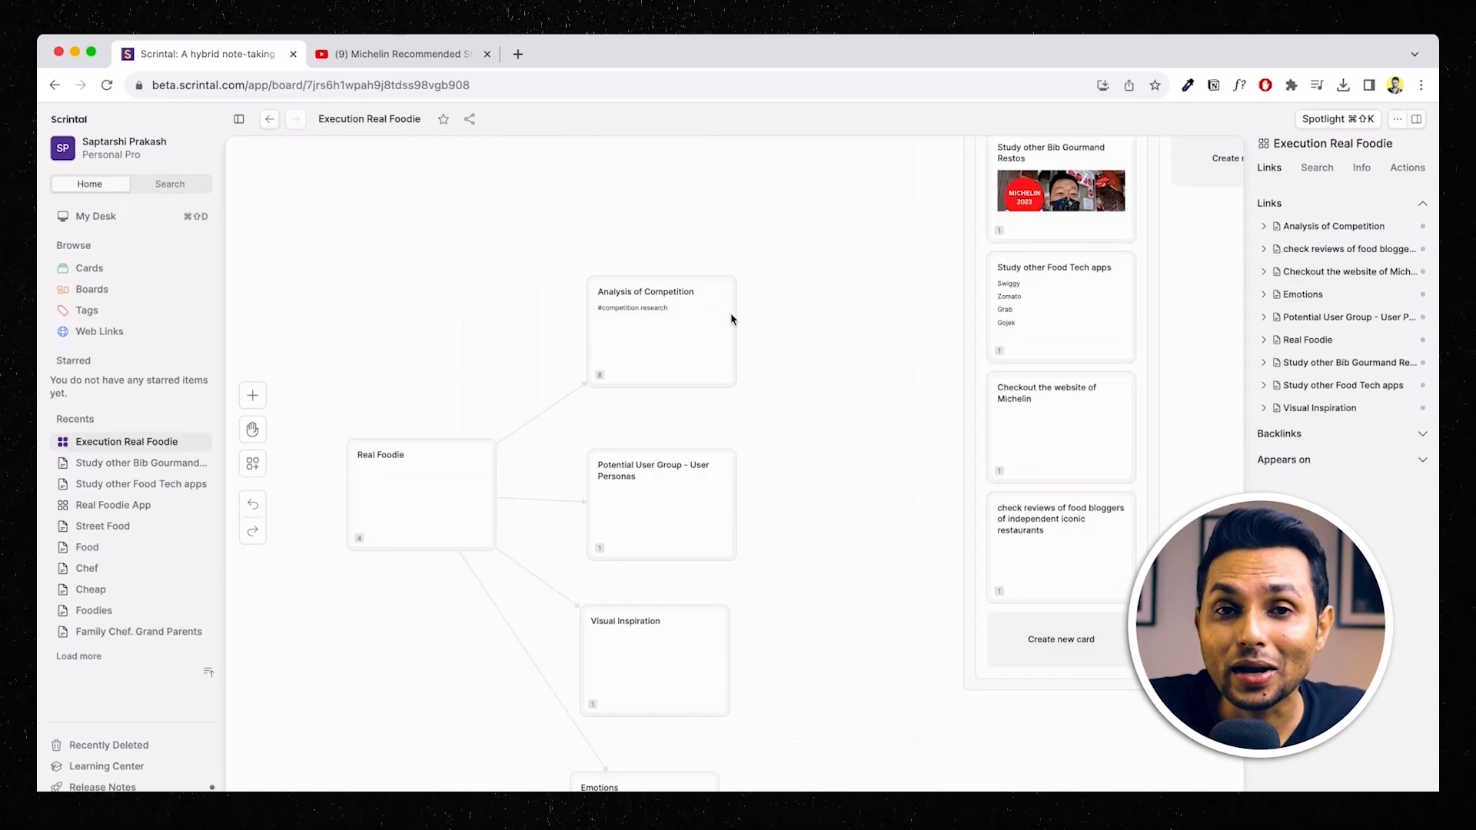